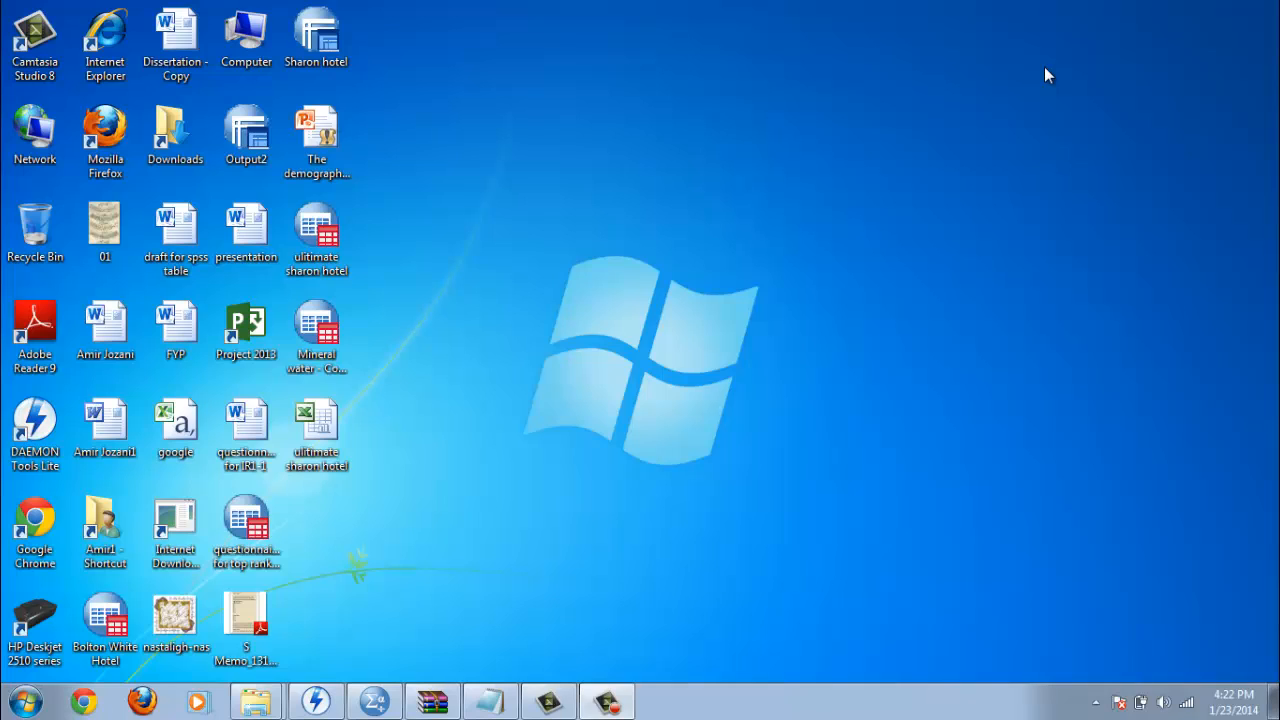
mouse_move(1024, 68)
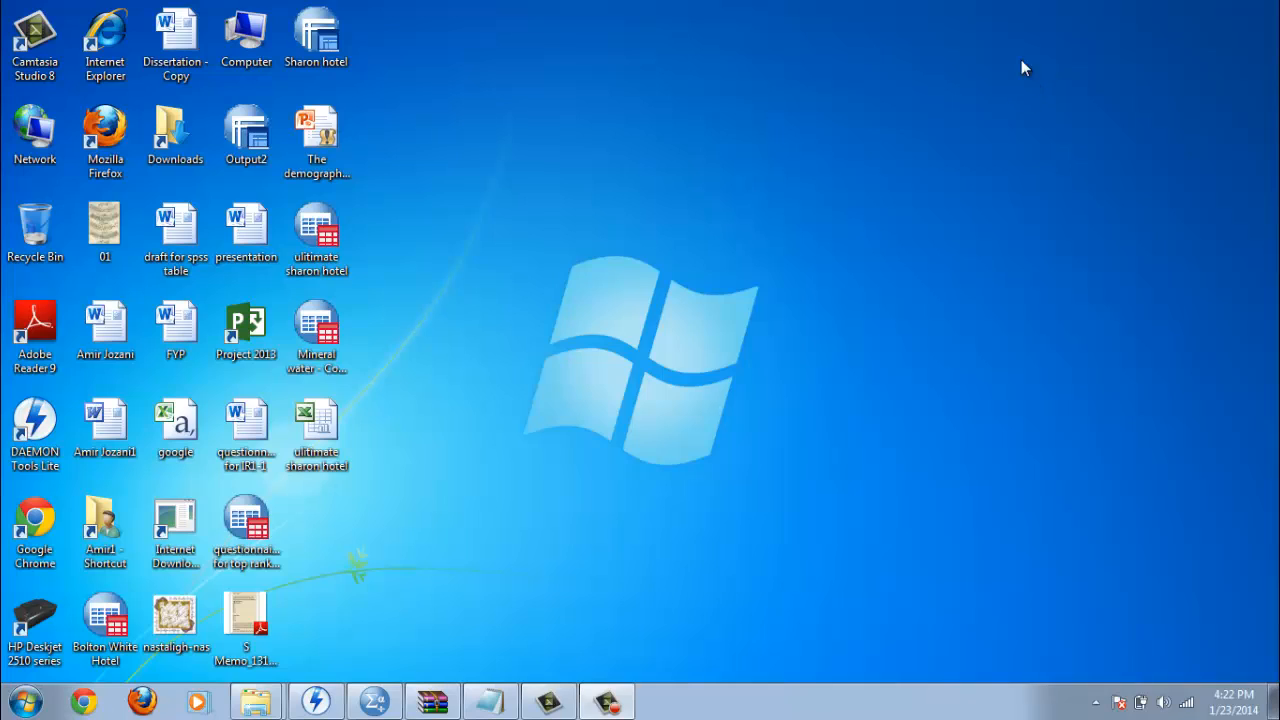
mouse_move(1008, 96)
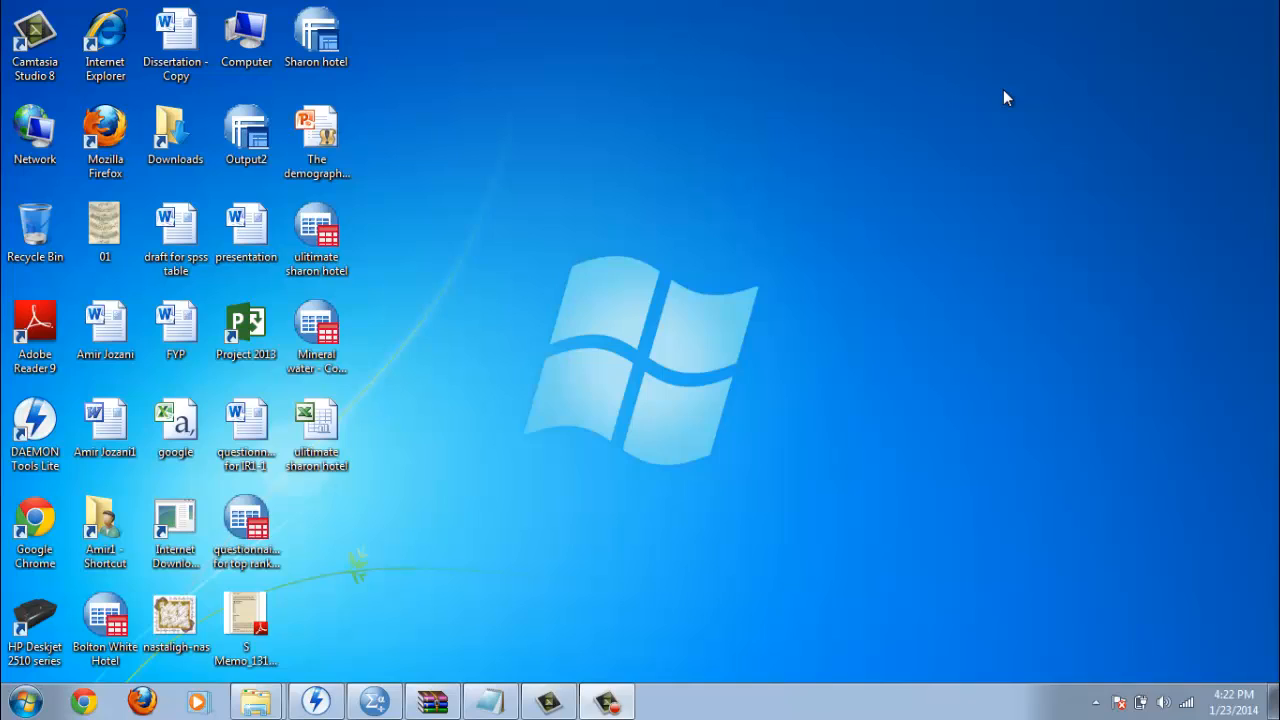
mouse_move(594, 618)
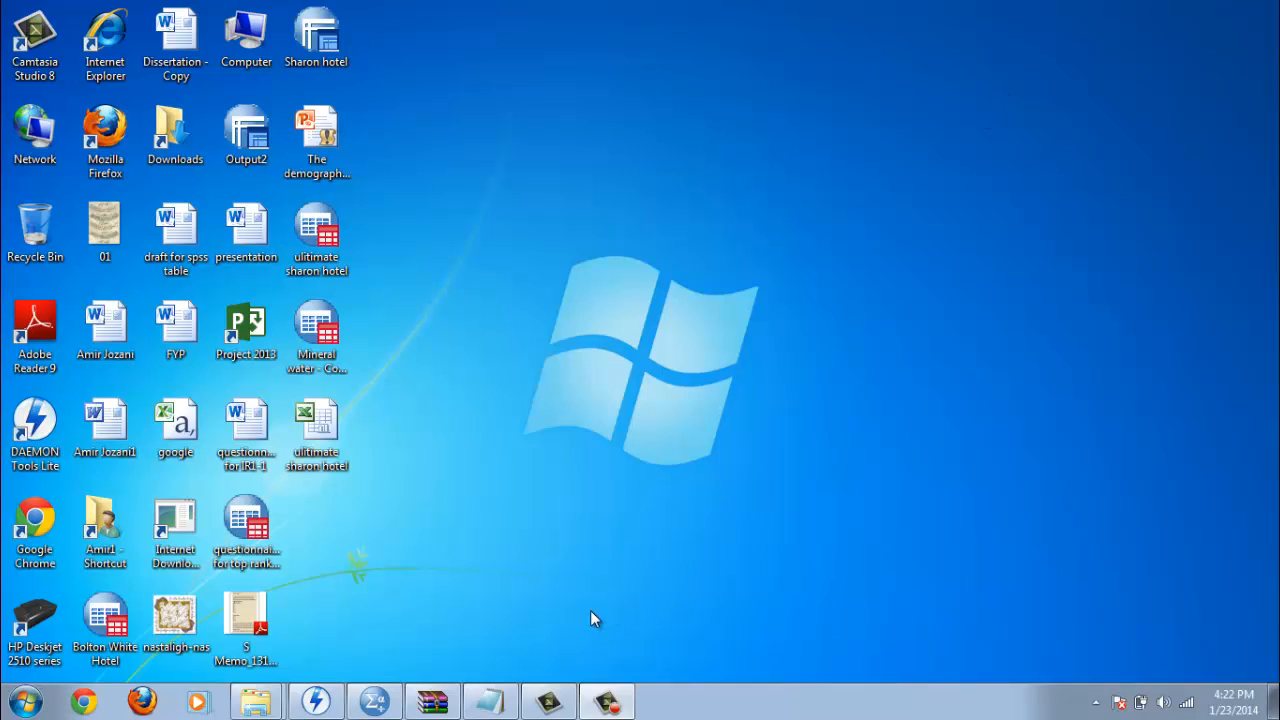
mouse_move(322, 504)
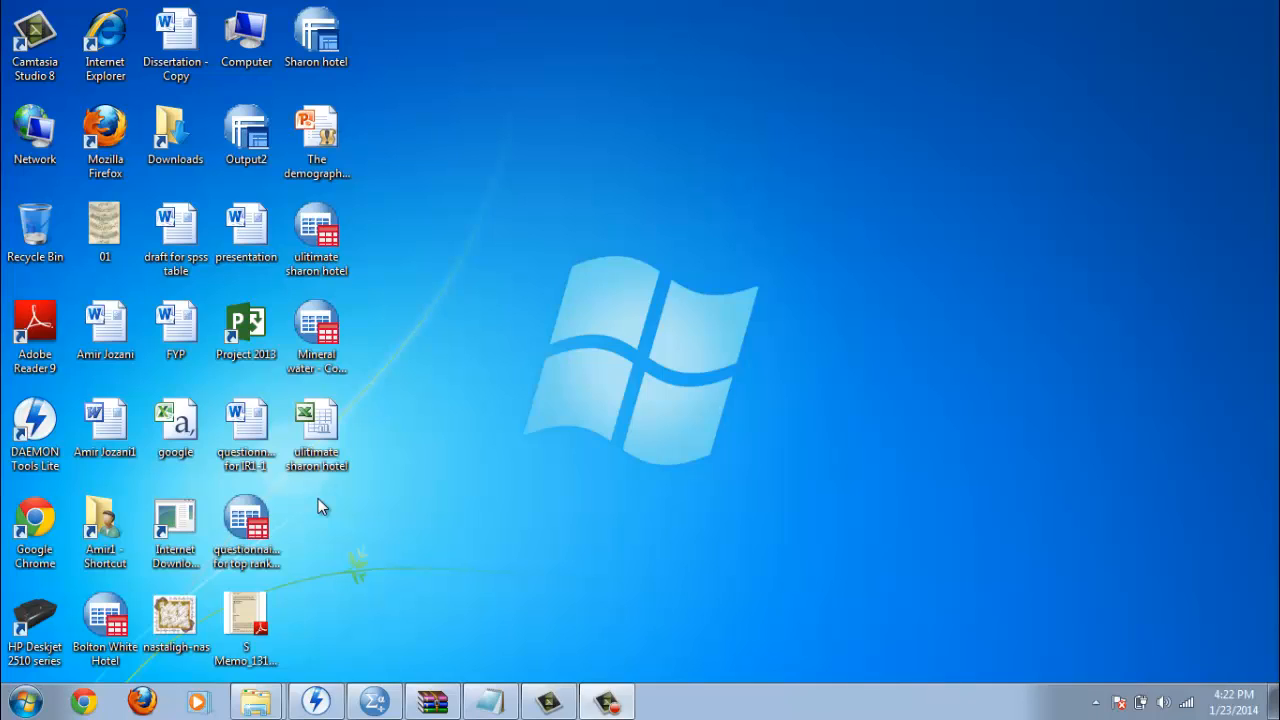
mouse_move(364, 452)
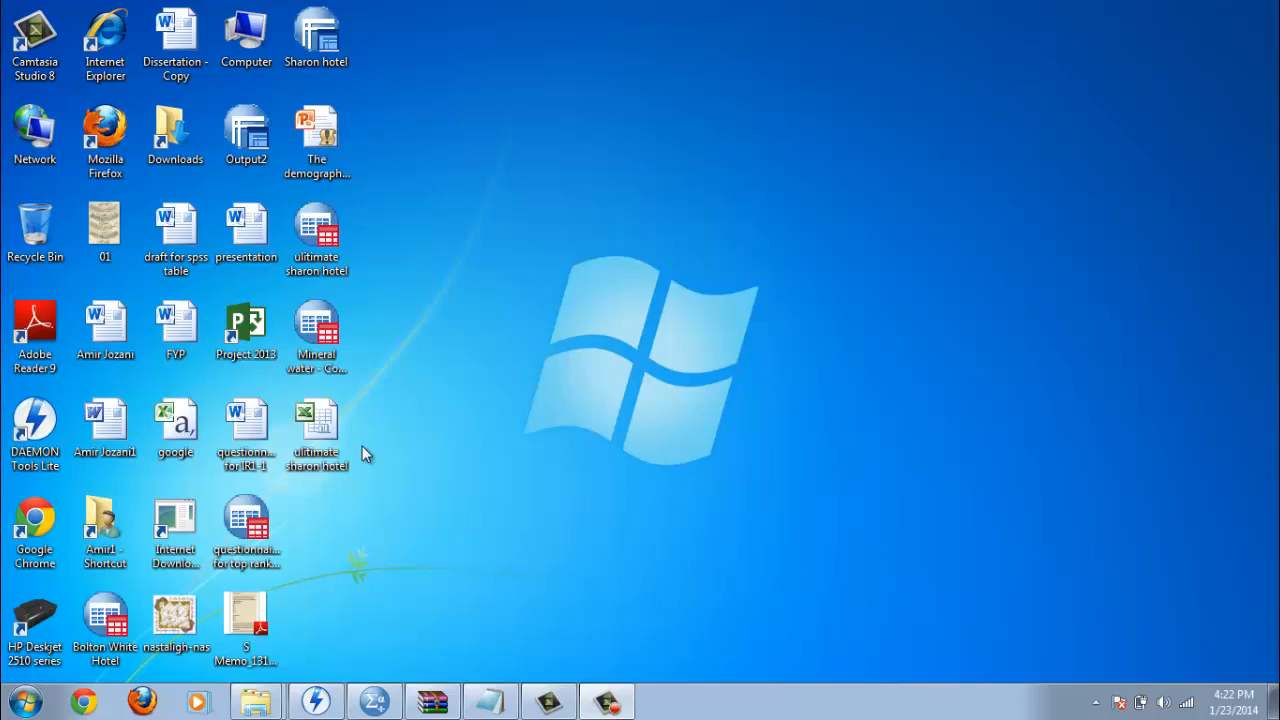
Open the ultimate sharon hotel Excel workbook from the desktop to review the survey columns
double_click(316, 414)
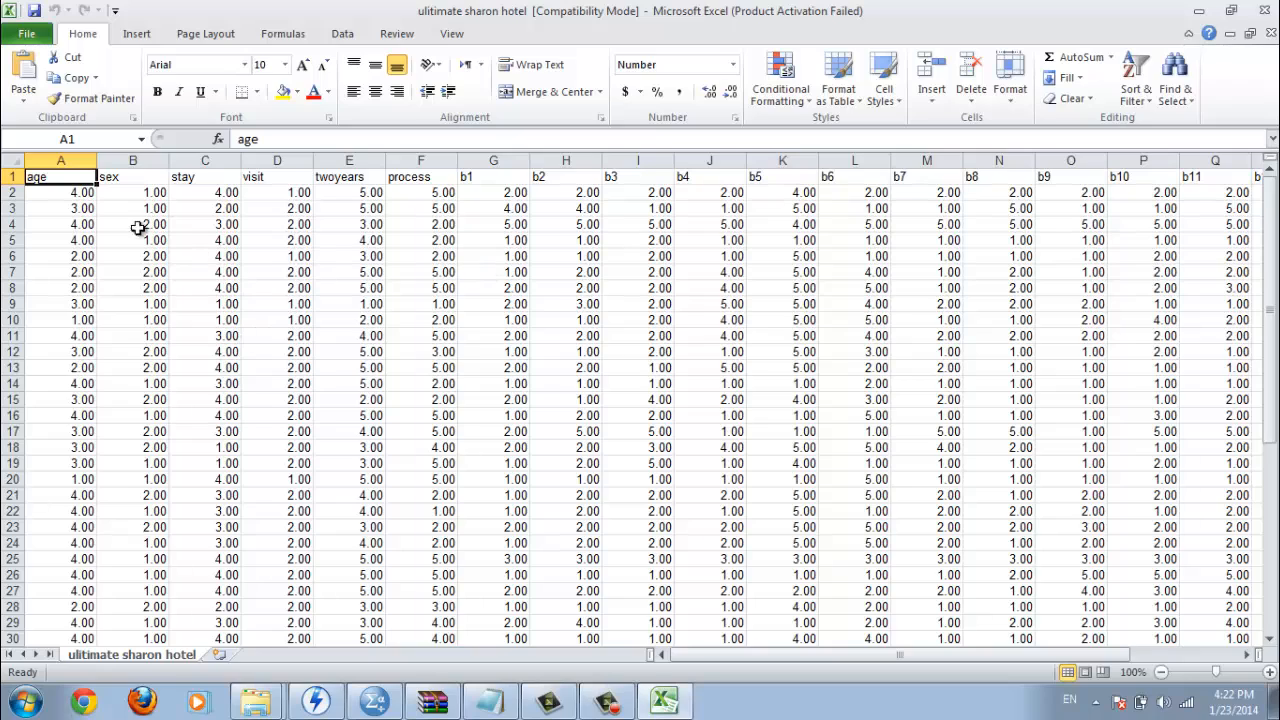
mouse_move(1132, 192)
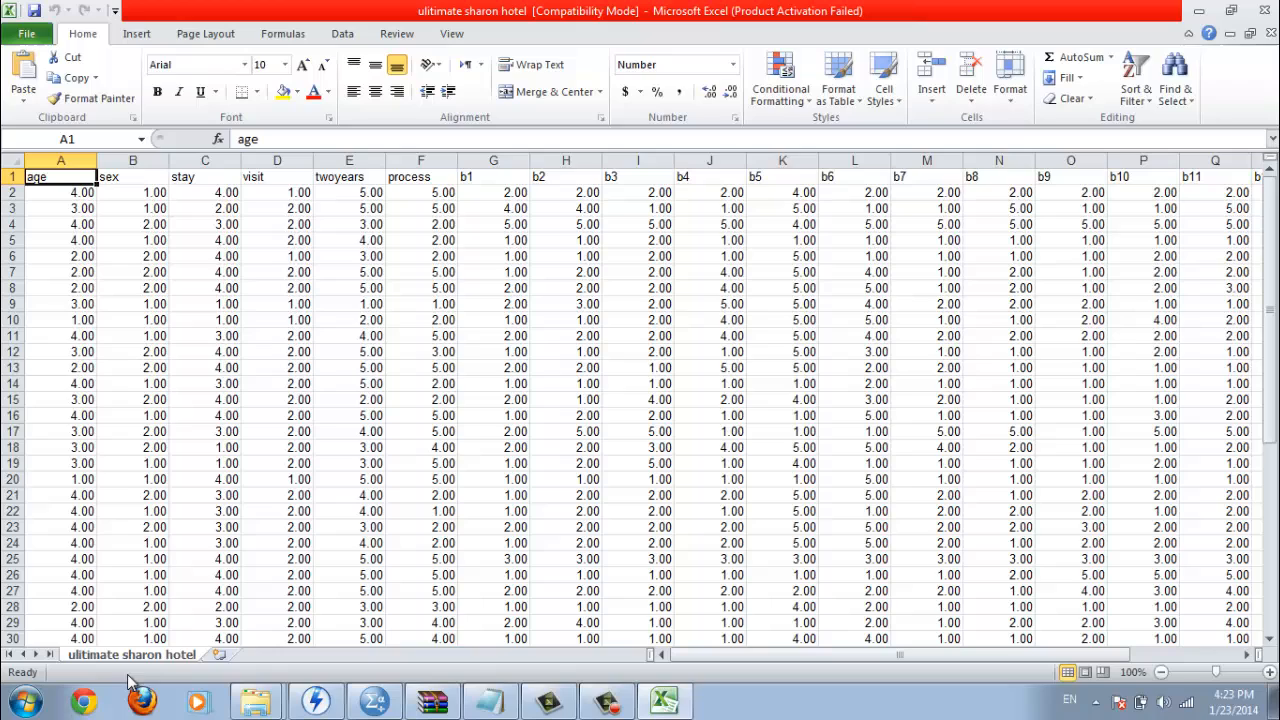
mouse_move(130, 660)
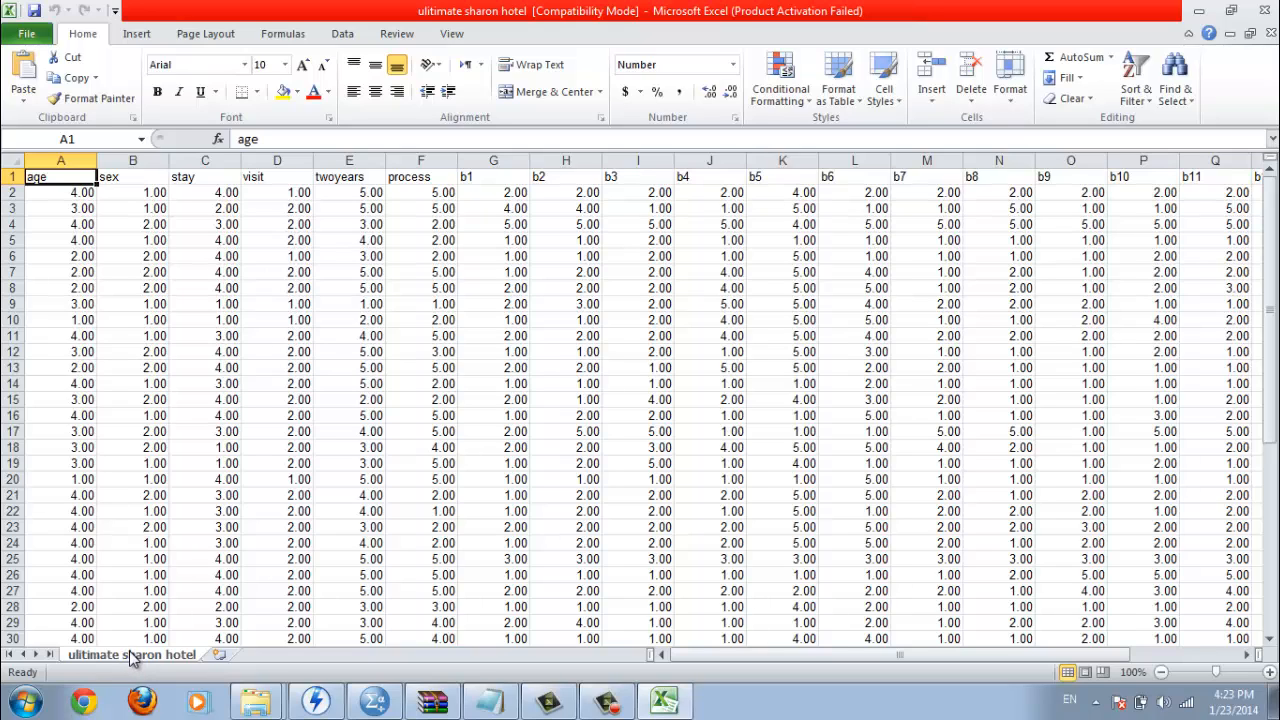
mouse_move(296, 688)
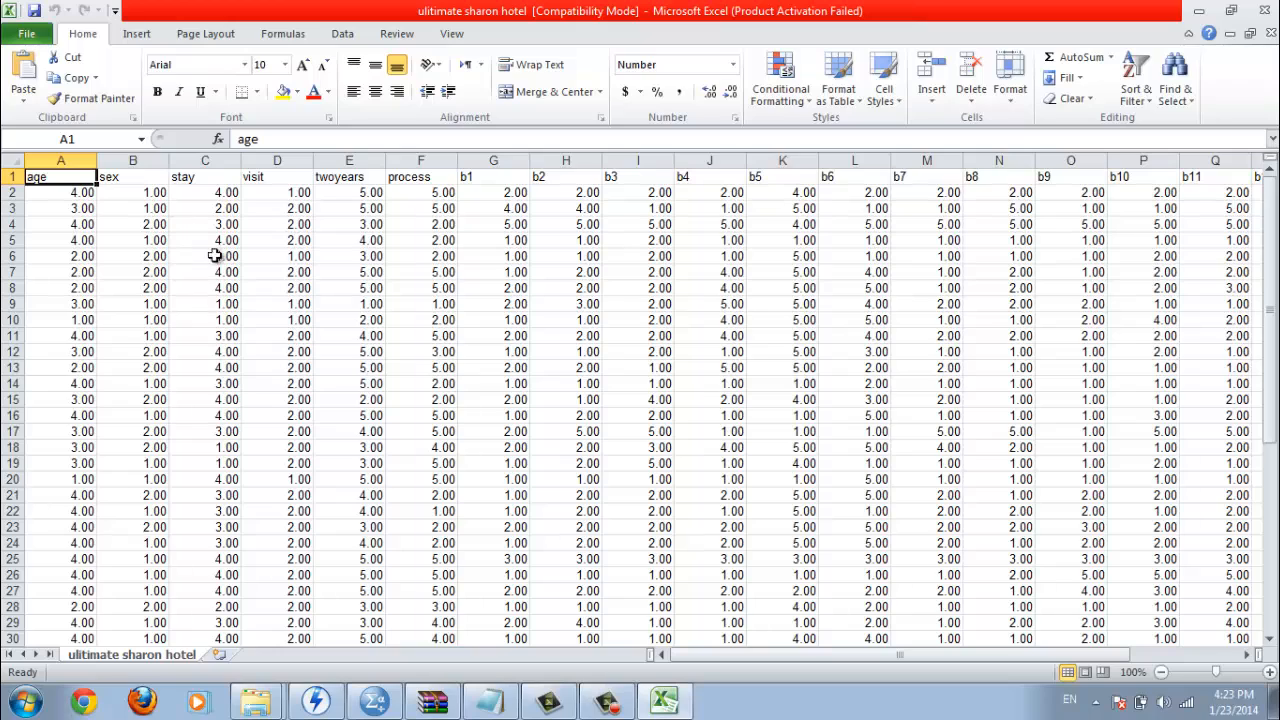
mouse_move(1196, 240)
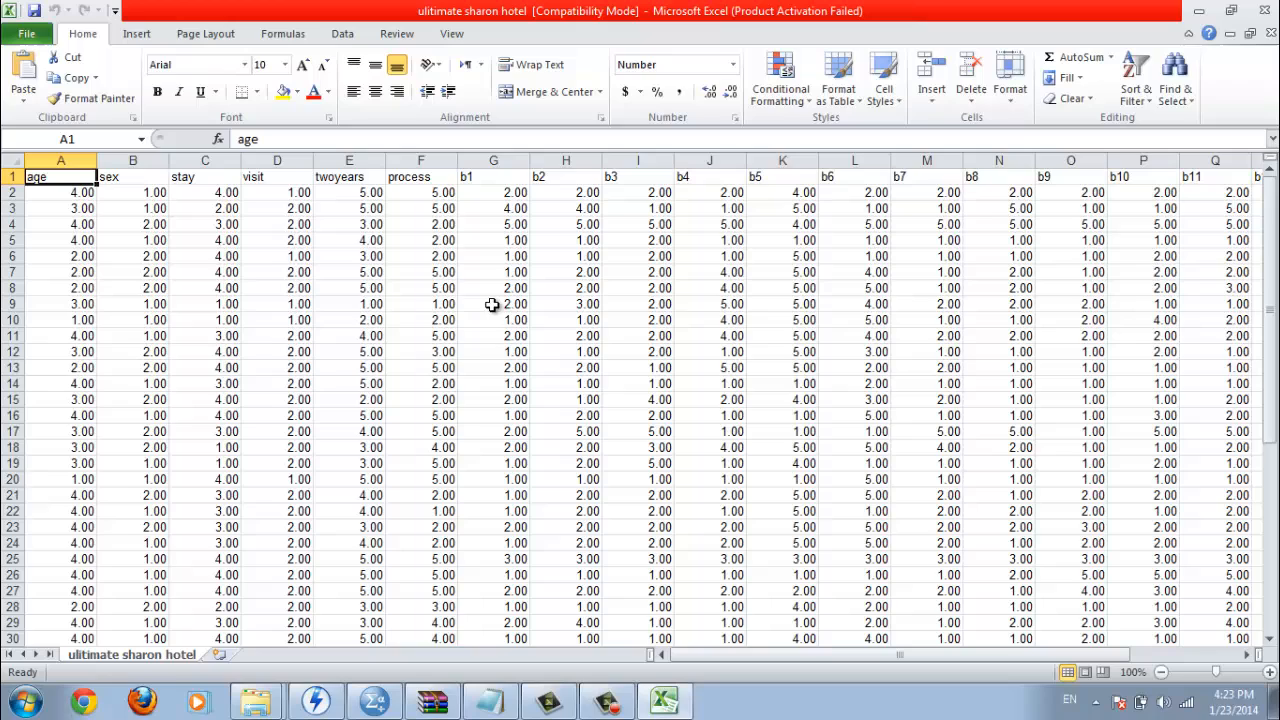
mouse_move(448, 320)
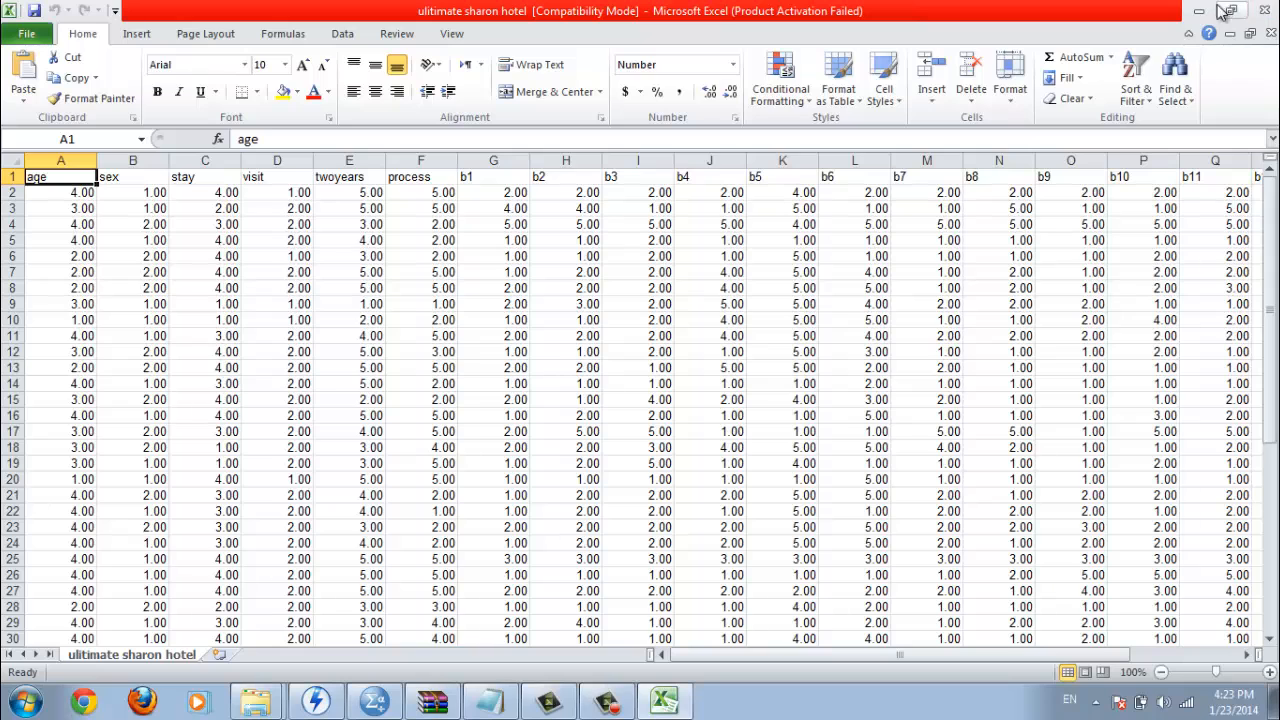
Minimize Excel and start File > Open > Data in SPSS
click(1200, 12)
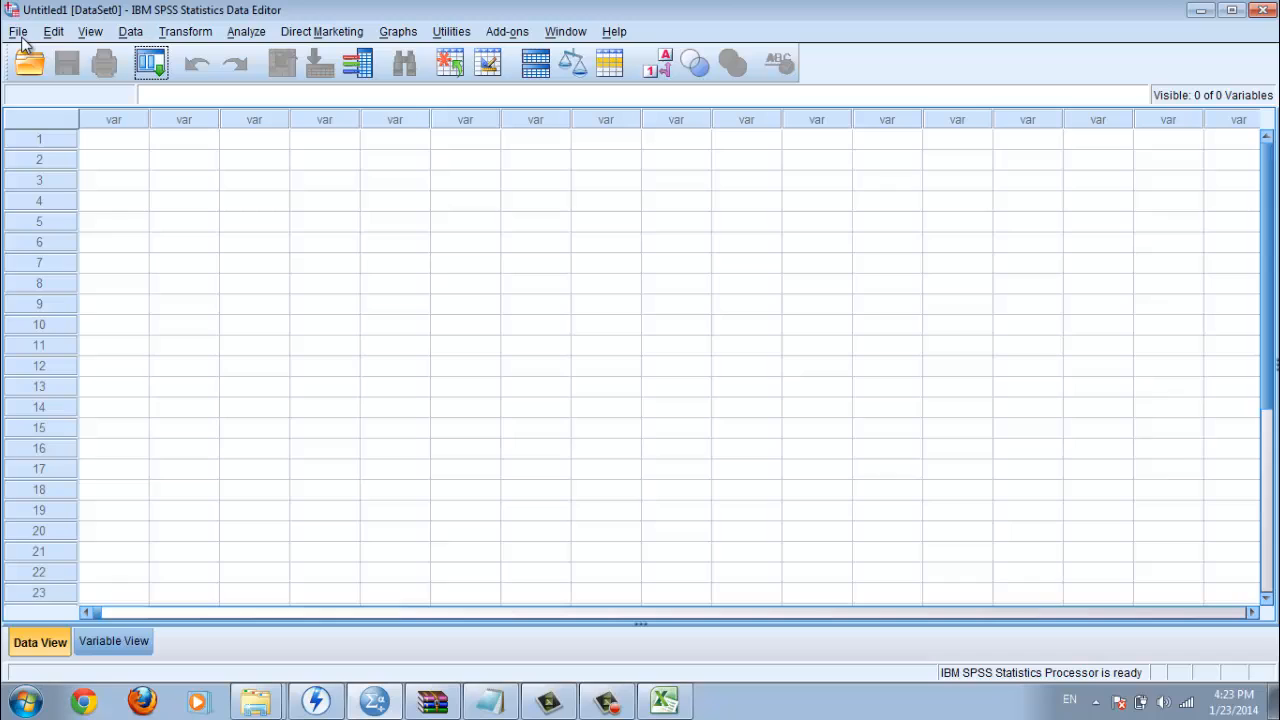
mouse_move(704, 24)
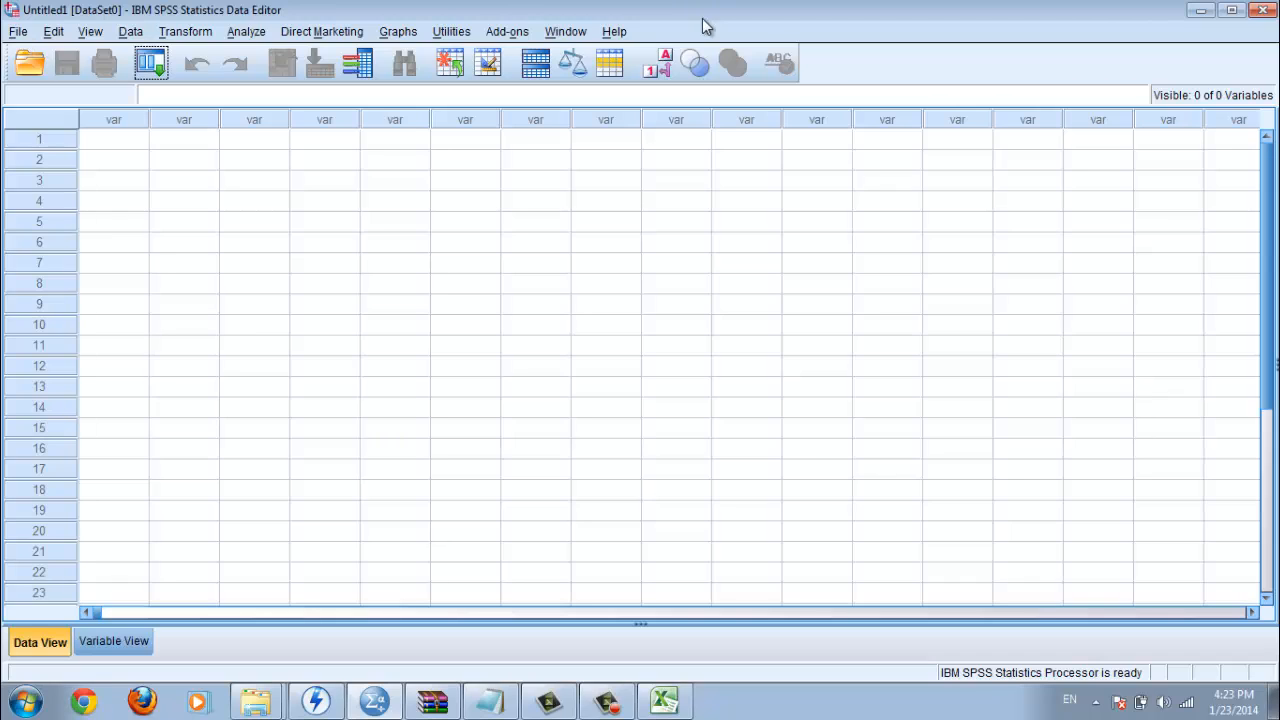
mouse_move(28, 62)
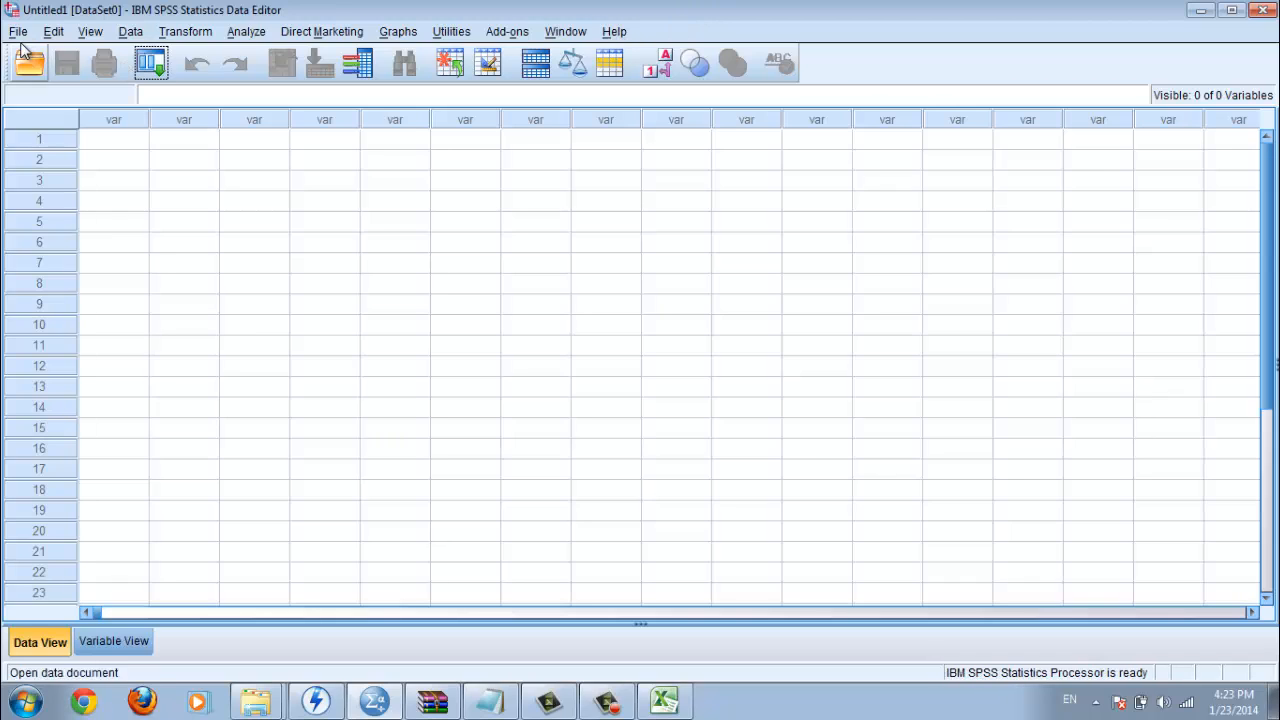
click(16, 32)
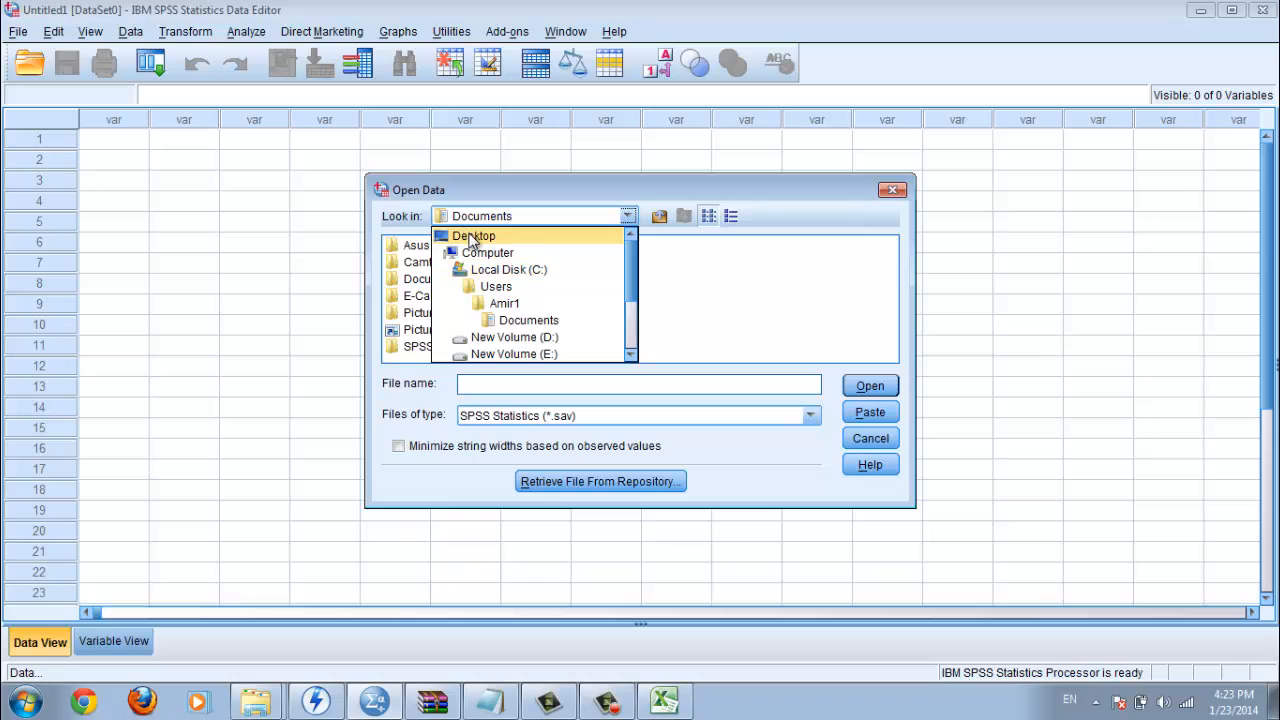
Browse the Desktop, filter to Excel files and choose ultimate sharon hotel.xls
click(472, 236)
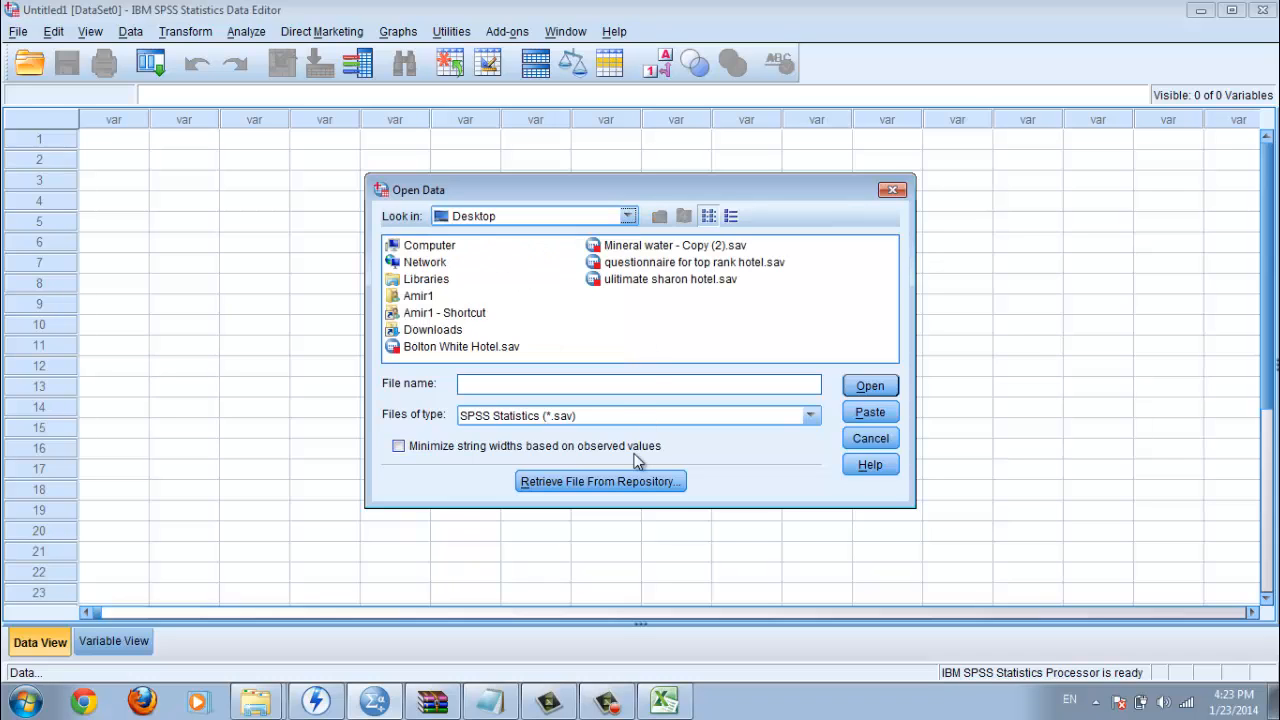
click(808, 414)
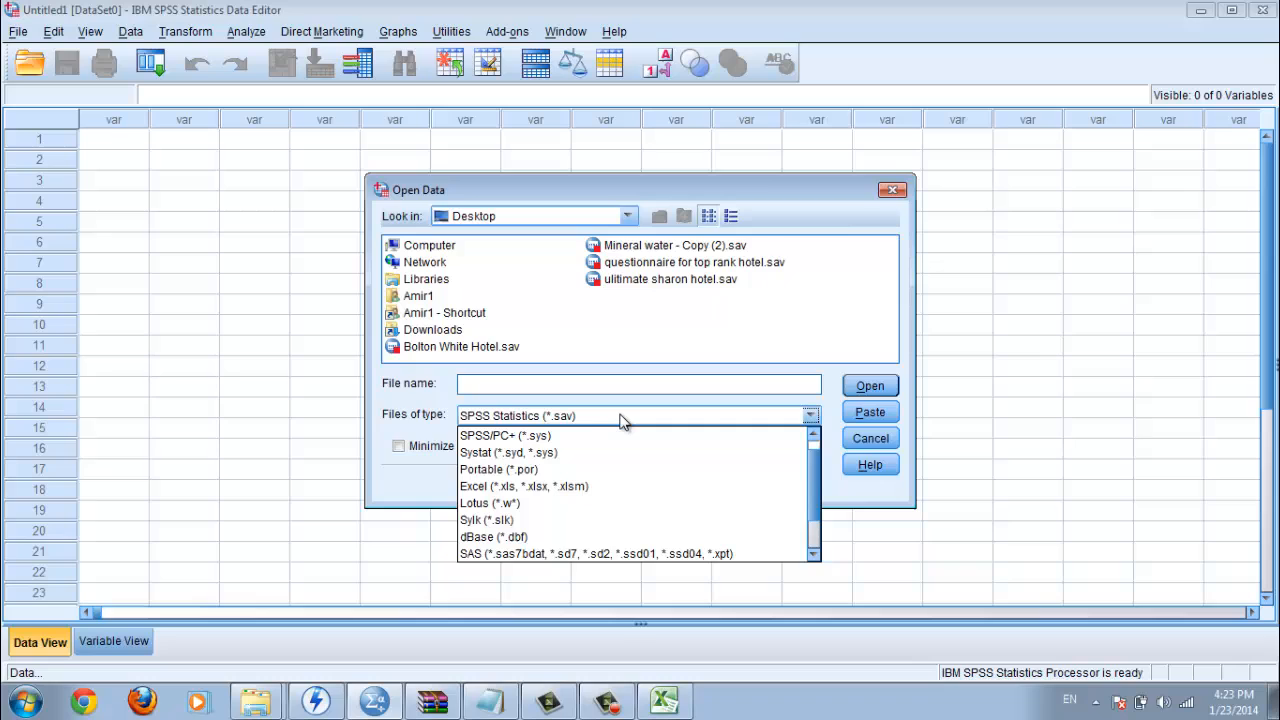
mouse_move(520, 436)
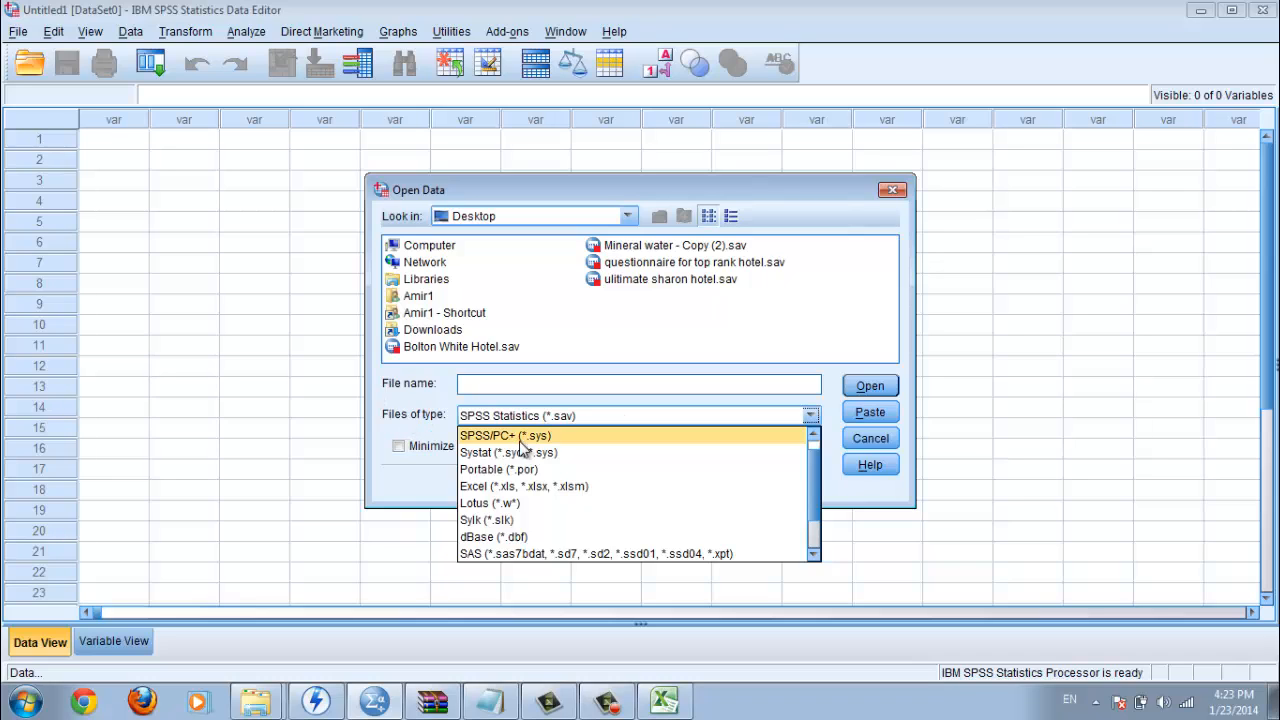
mouse_move(582, 482)
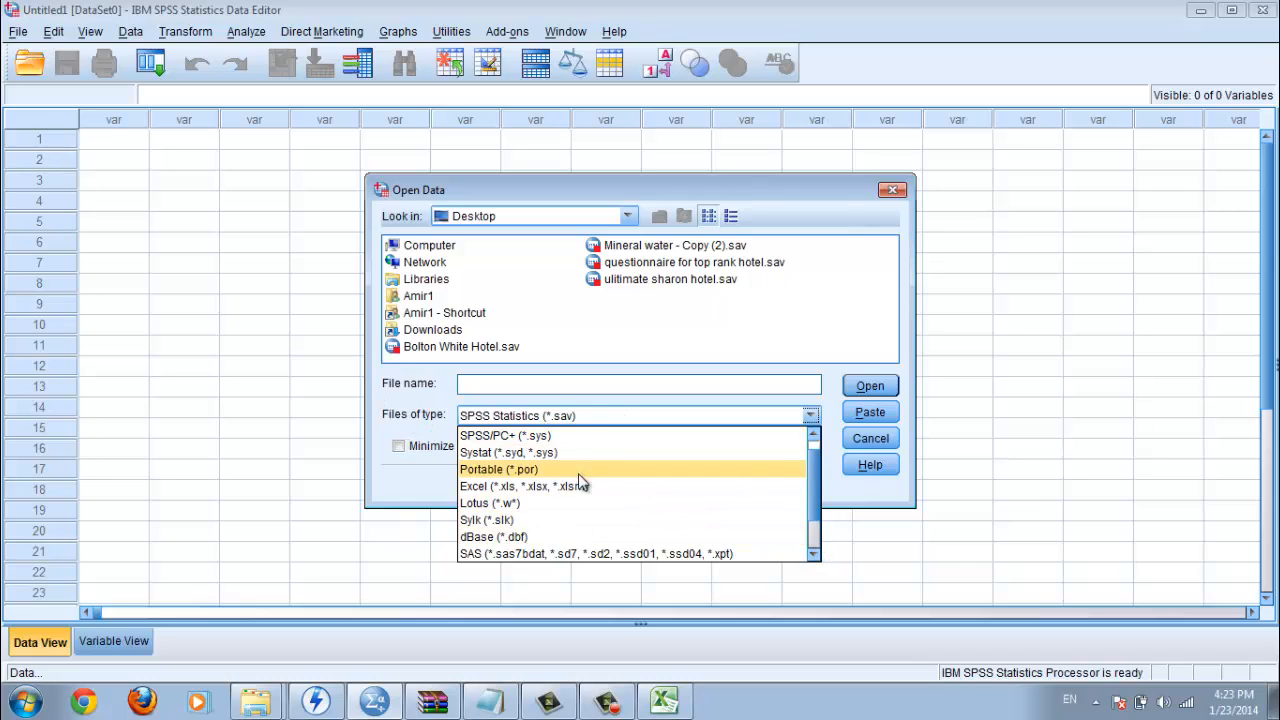
click(490, 486)
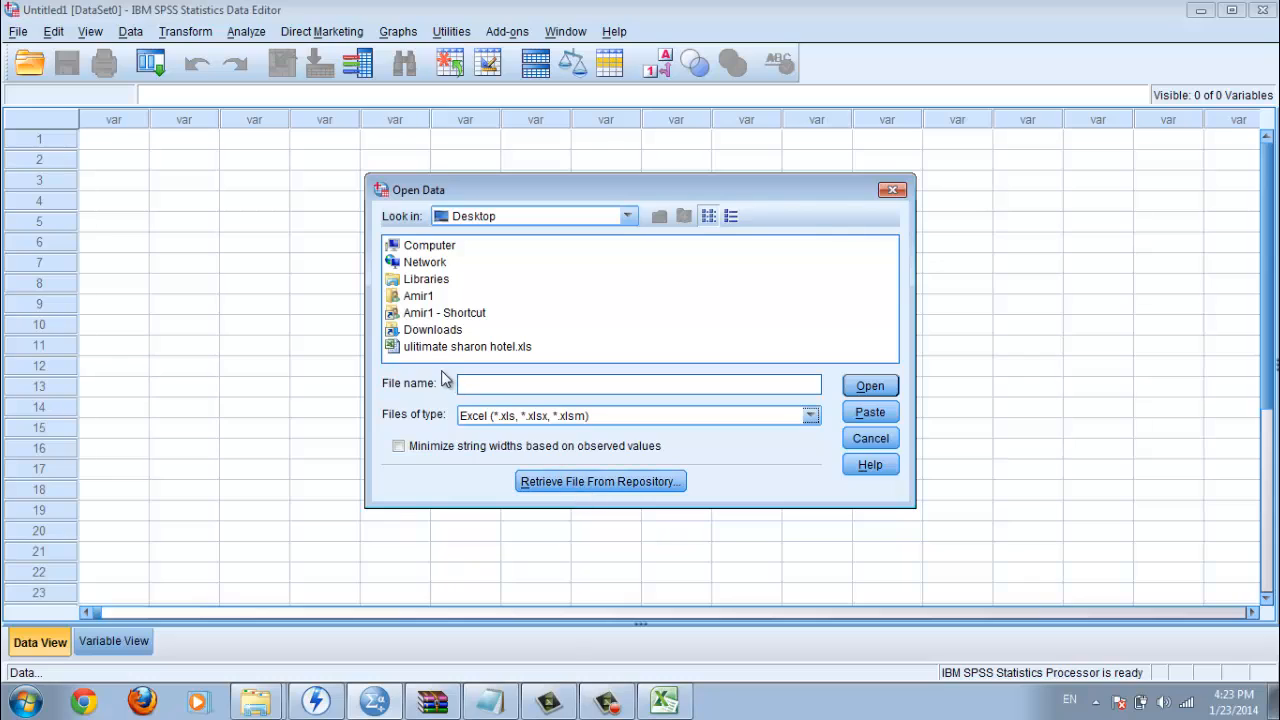
click(468, 346)
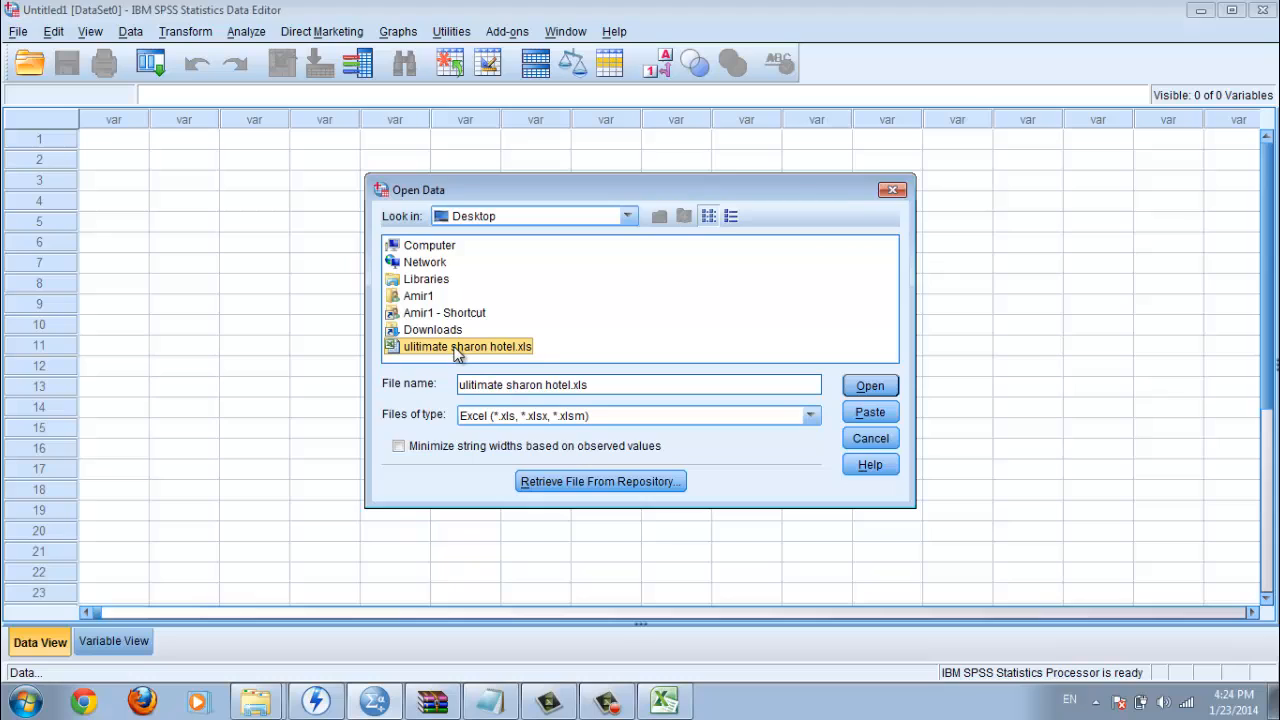
Attempt the import, dismiss the 2052 'file may be open elsewhere' error, and reopen the Open menu
click(868, 384)
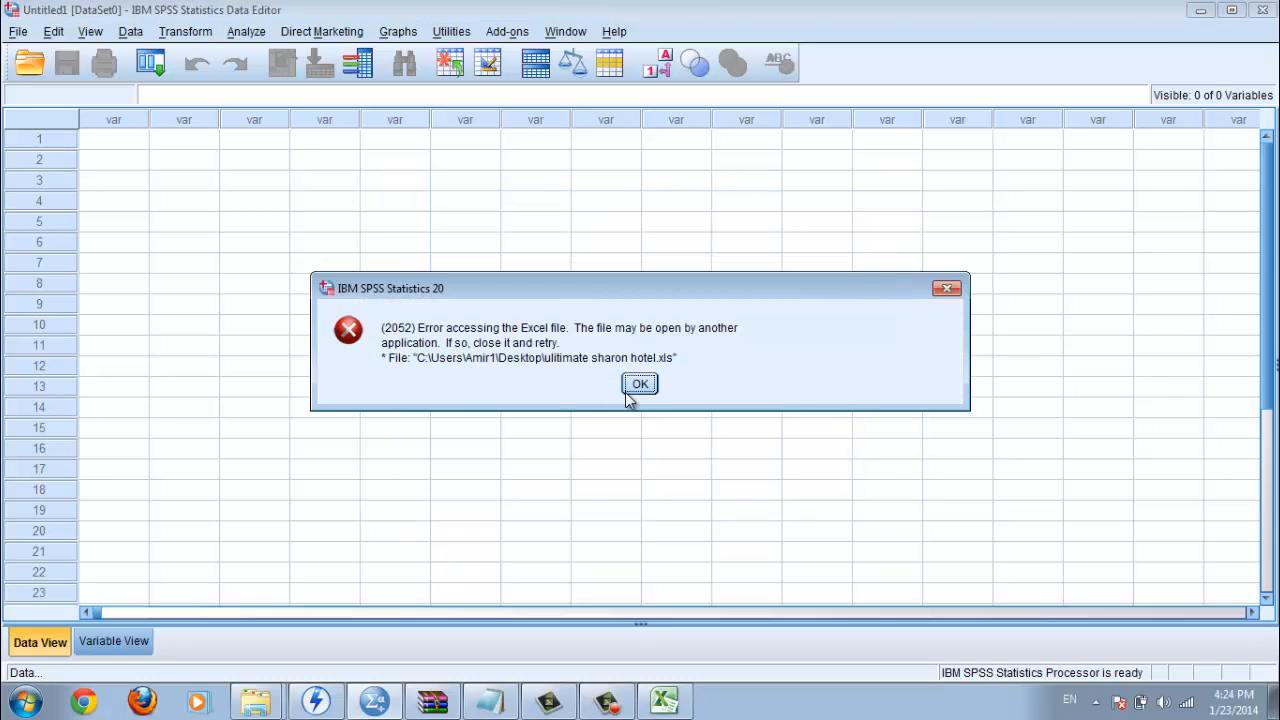
mouse_move(632, 388)
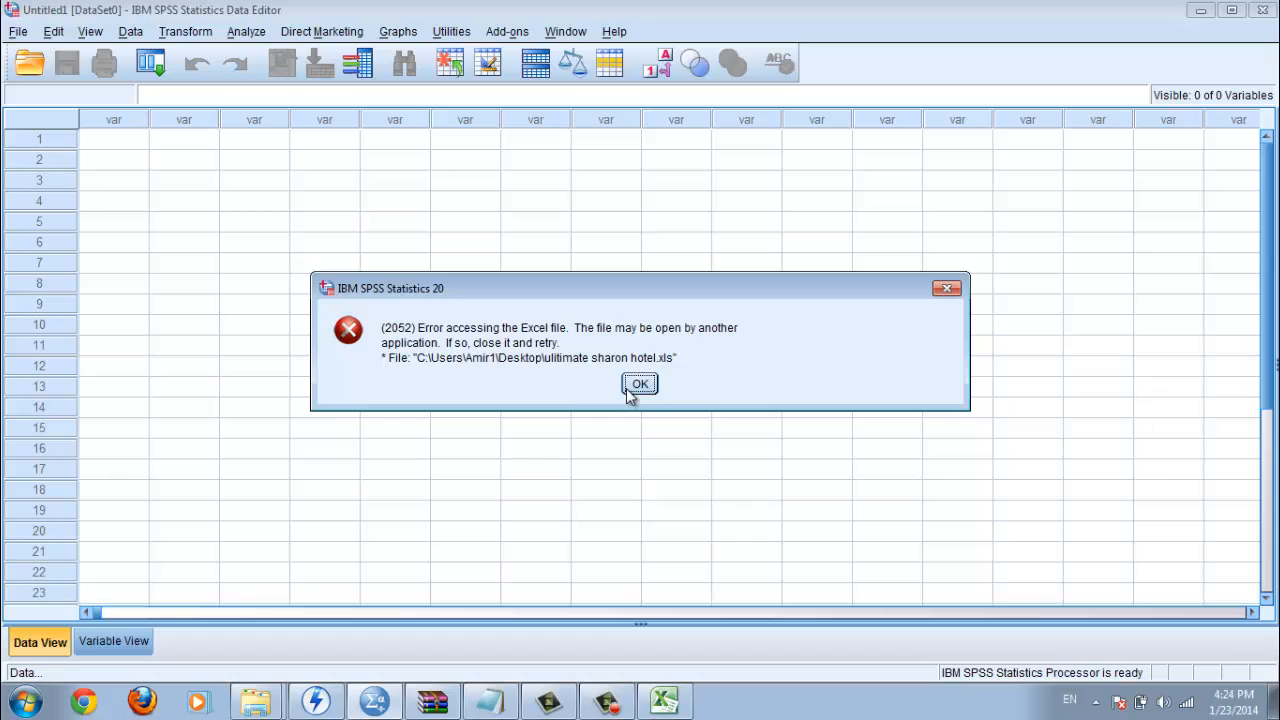
click(640, 384)
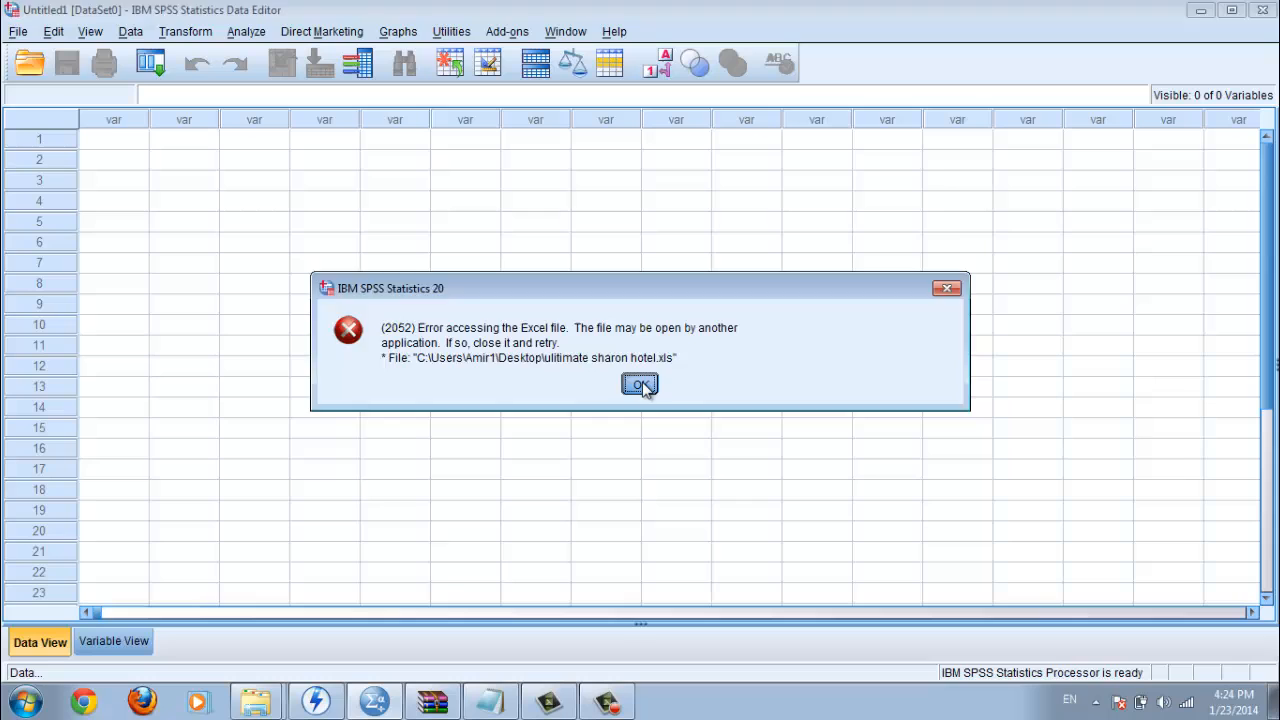
click(16, 32)
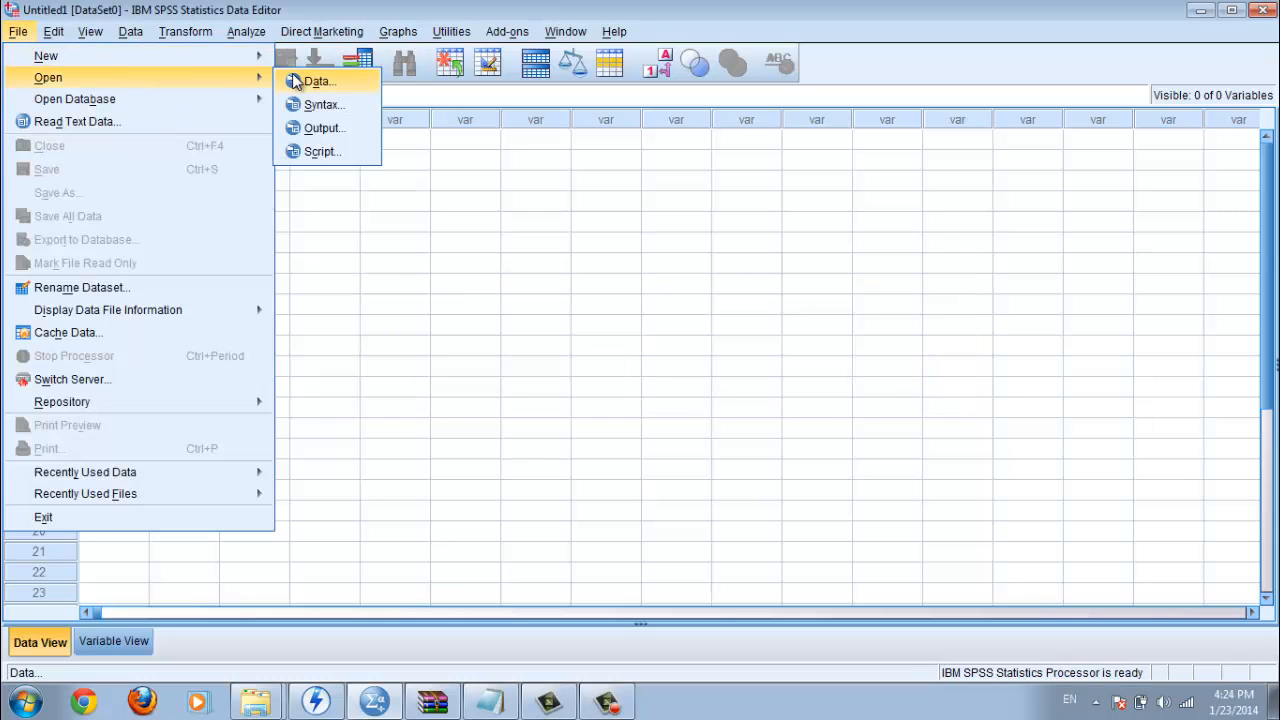
Retry Open Data, filter to Excel workbooks and open ultimate sharon hotel.xls
click(318, 80)
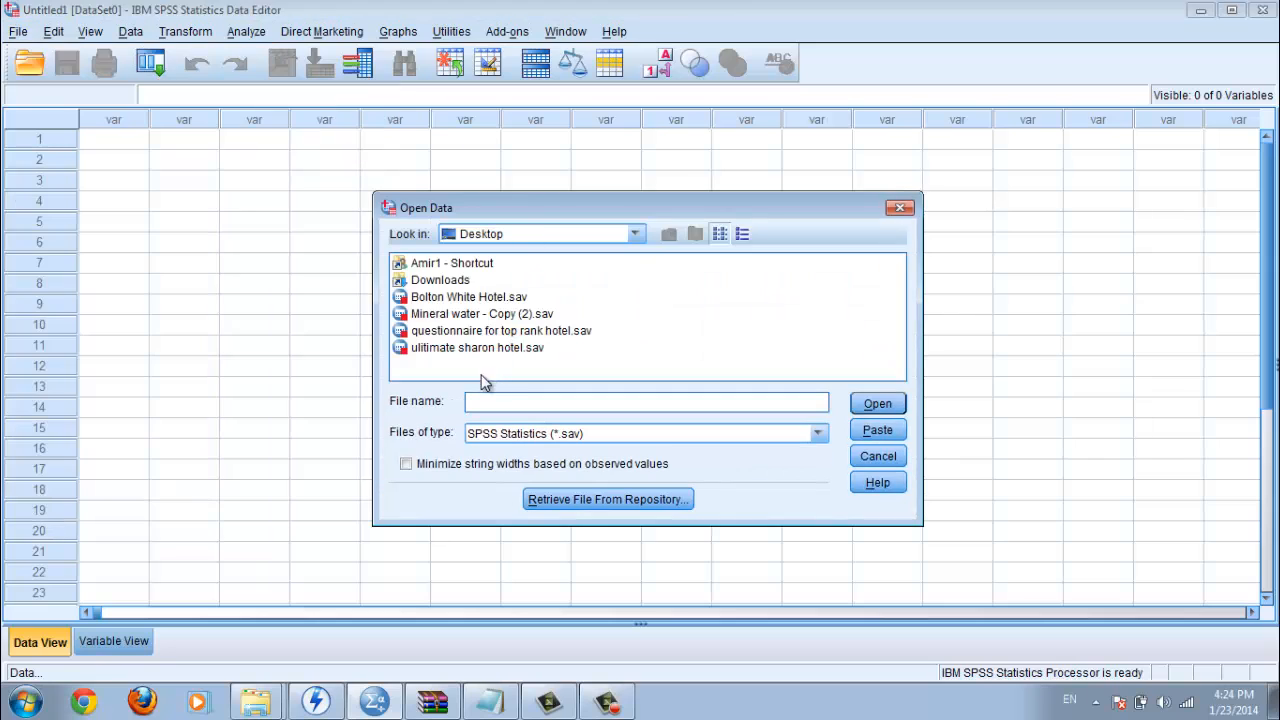
click(816, 432)
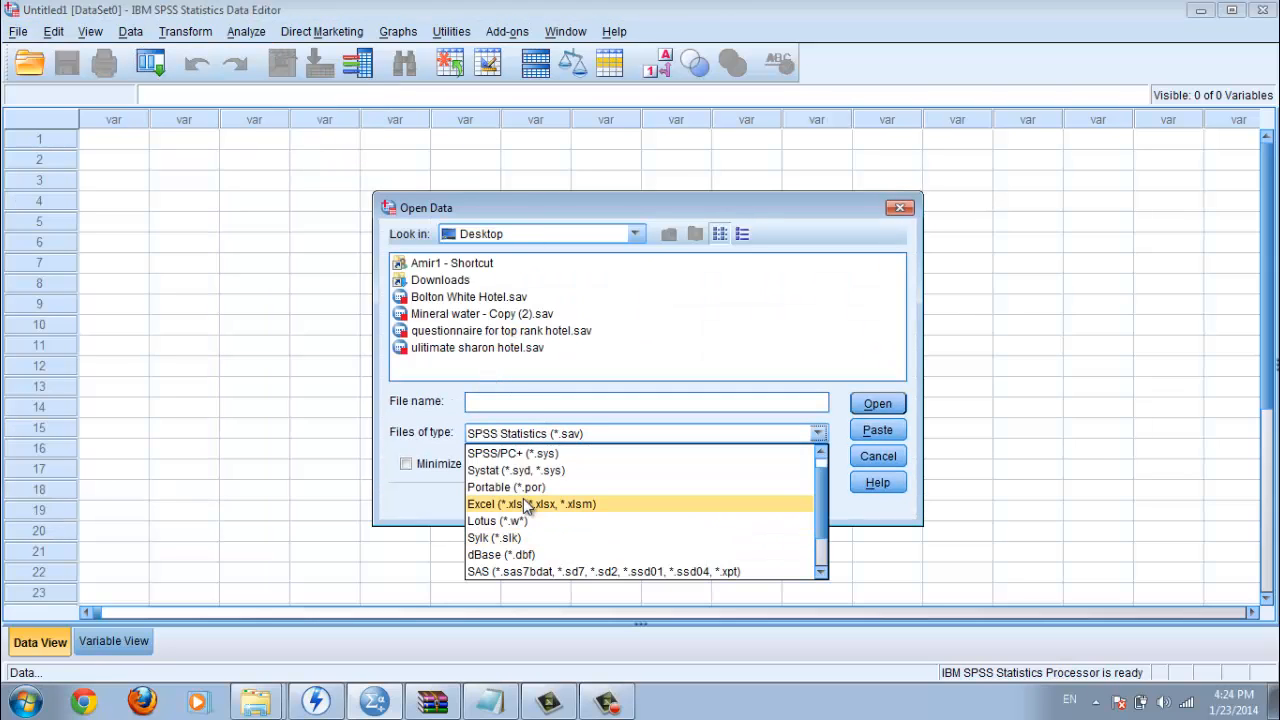
click(530, 504)
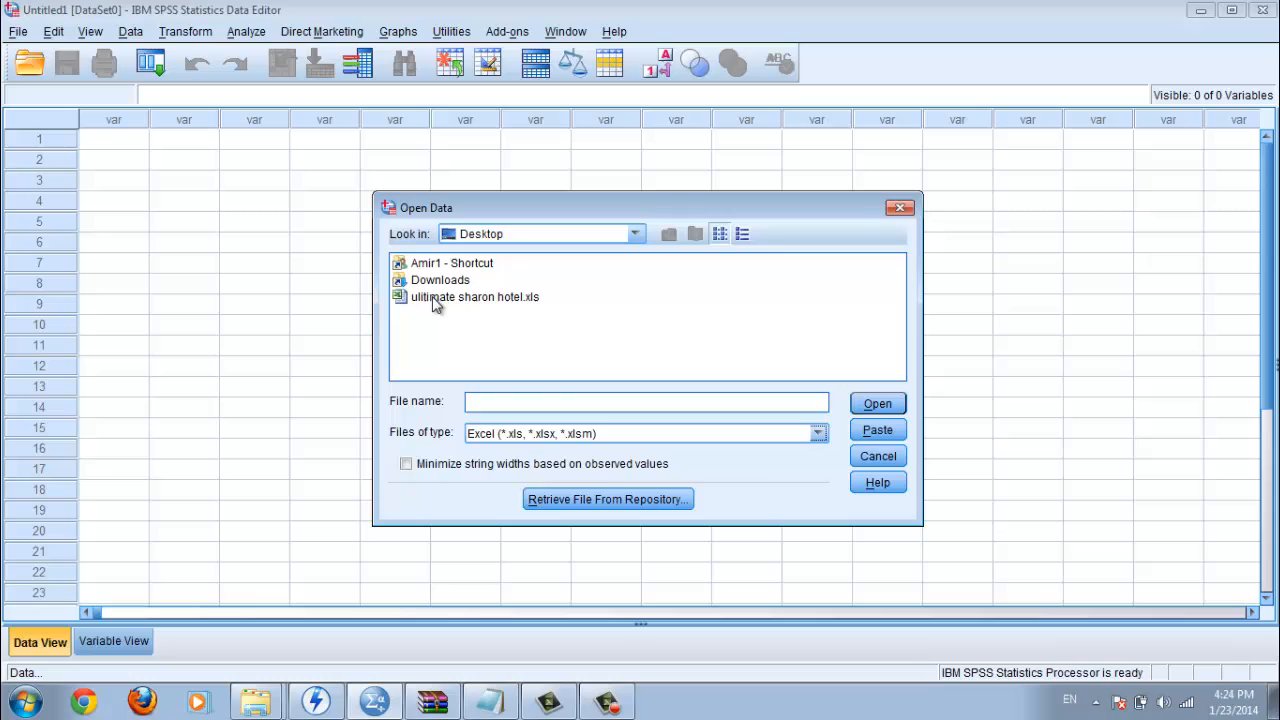
double_click(476, 296)
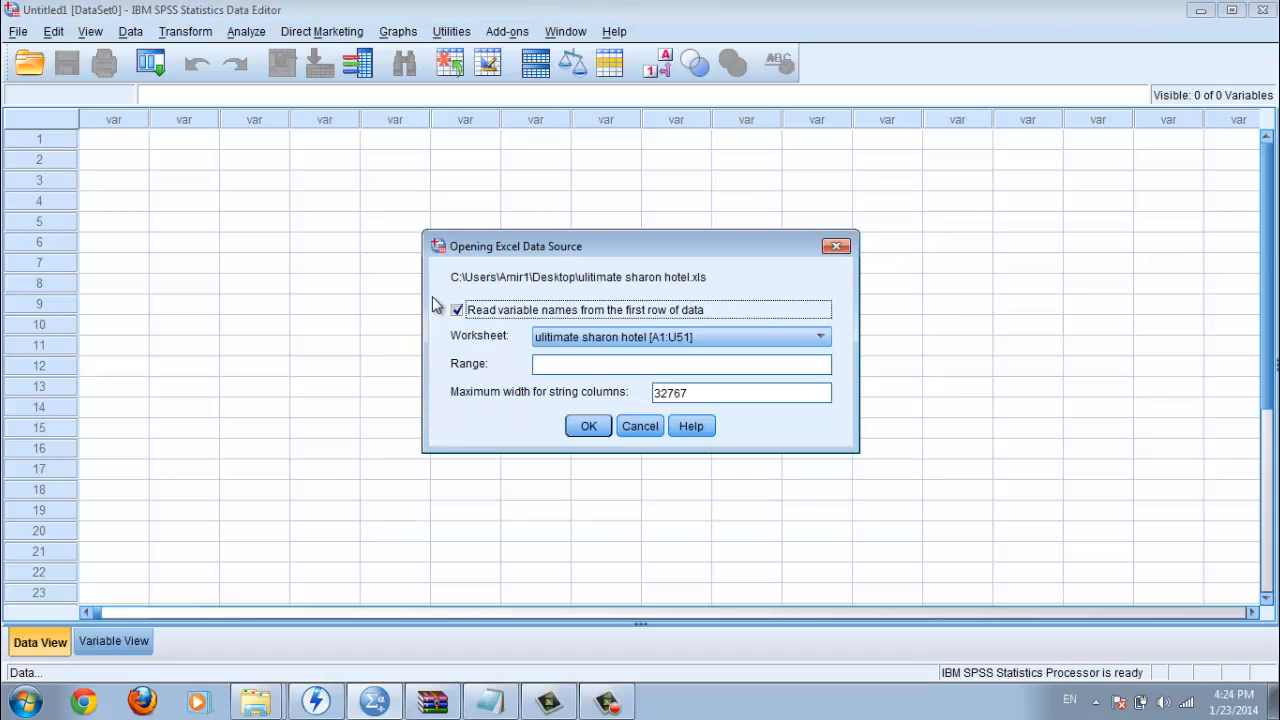
mouse_move(310, 356)
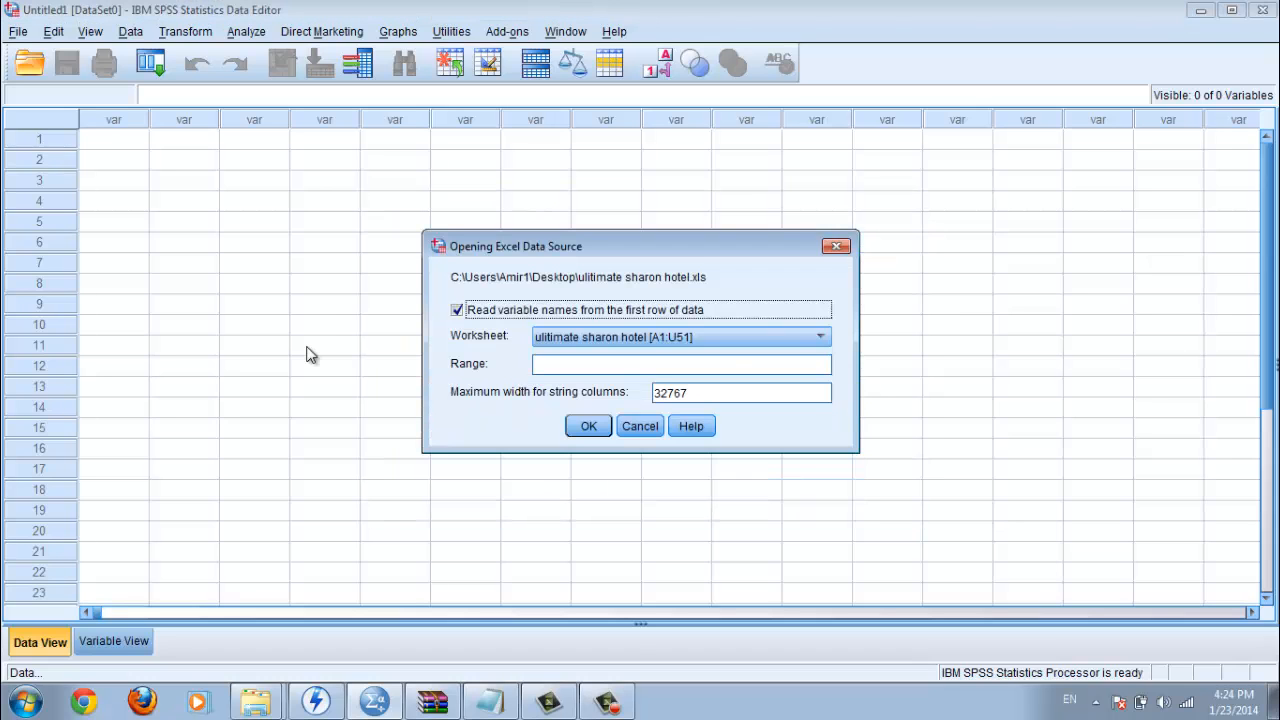
mouse_move(480, 328)
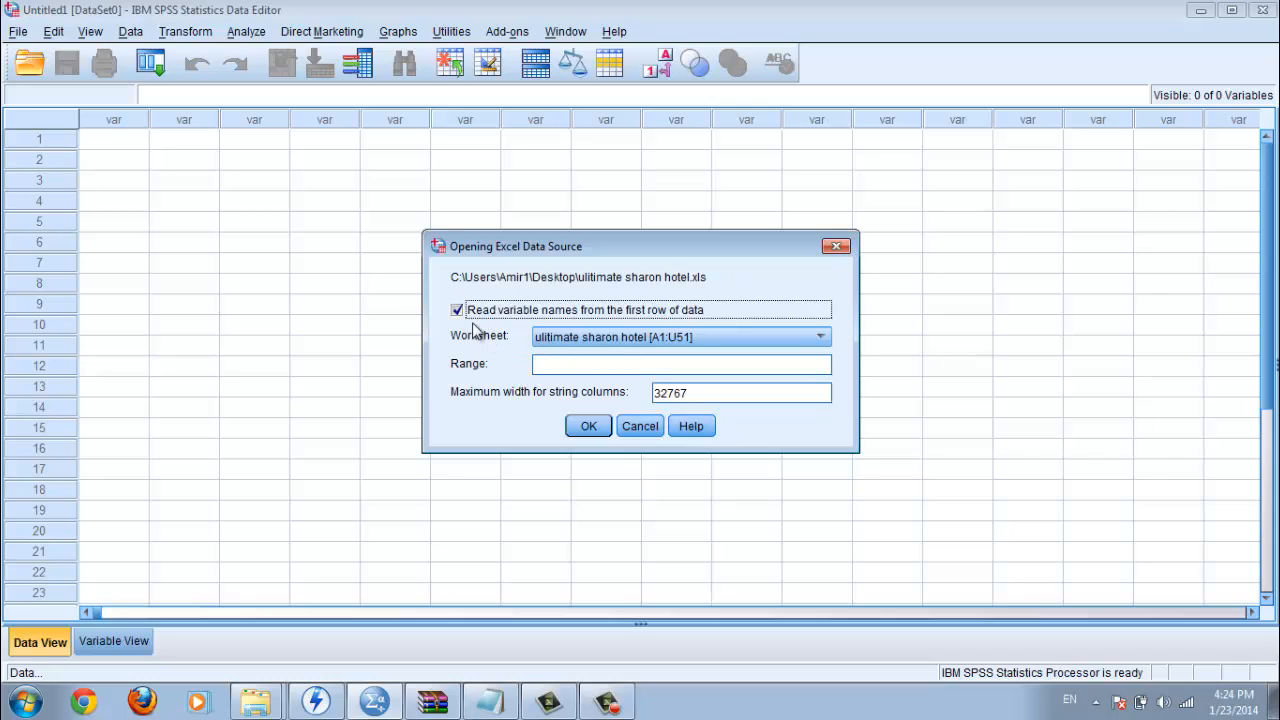
mouse_move(544, 312)
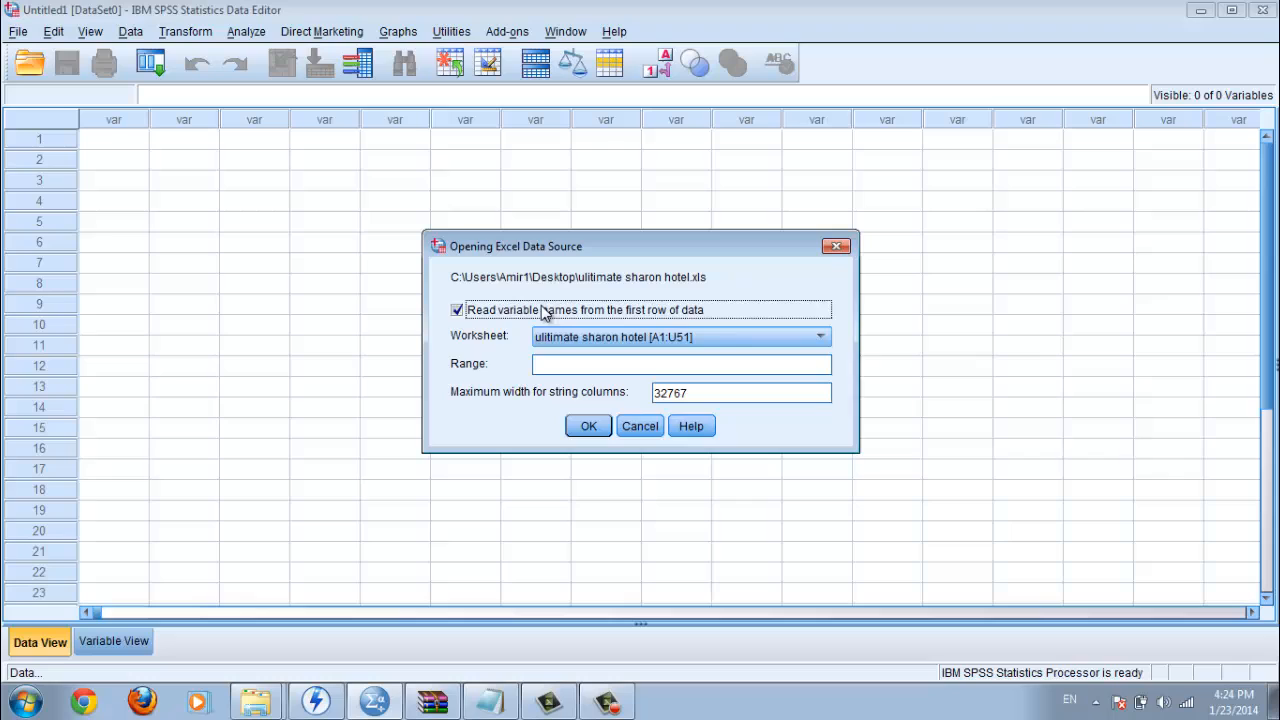
mouse_move(686, 336)
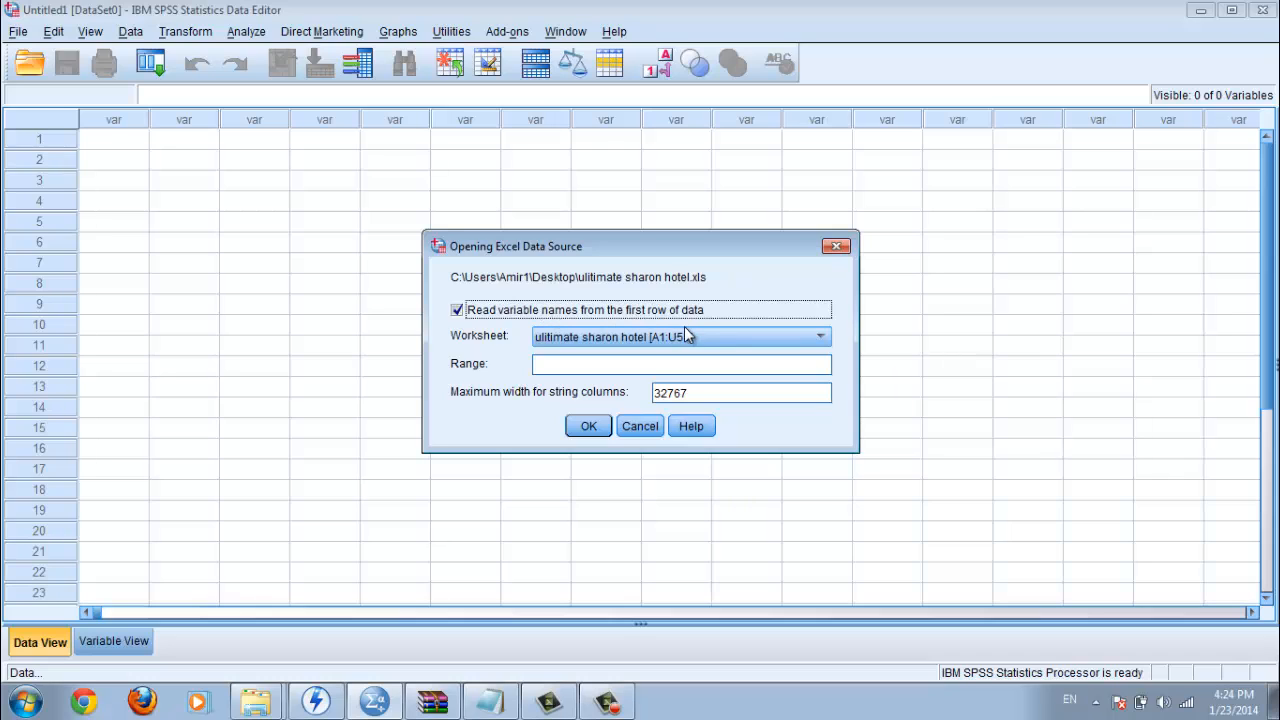
mouse_move(468, 324)
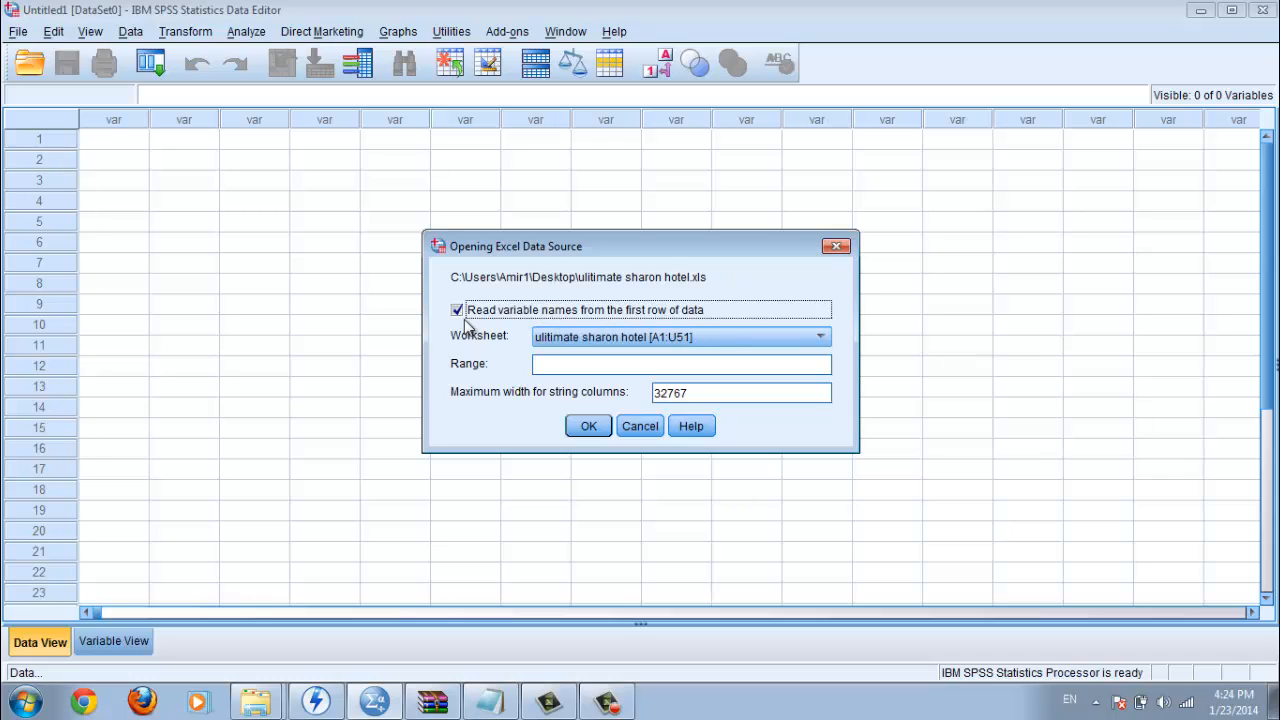
Import worksheet range A1:U51 with variable names read from the first row
click(820, 336)
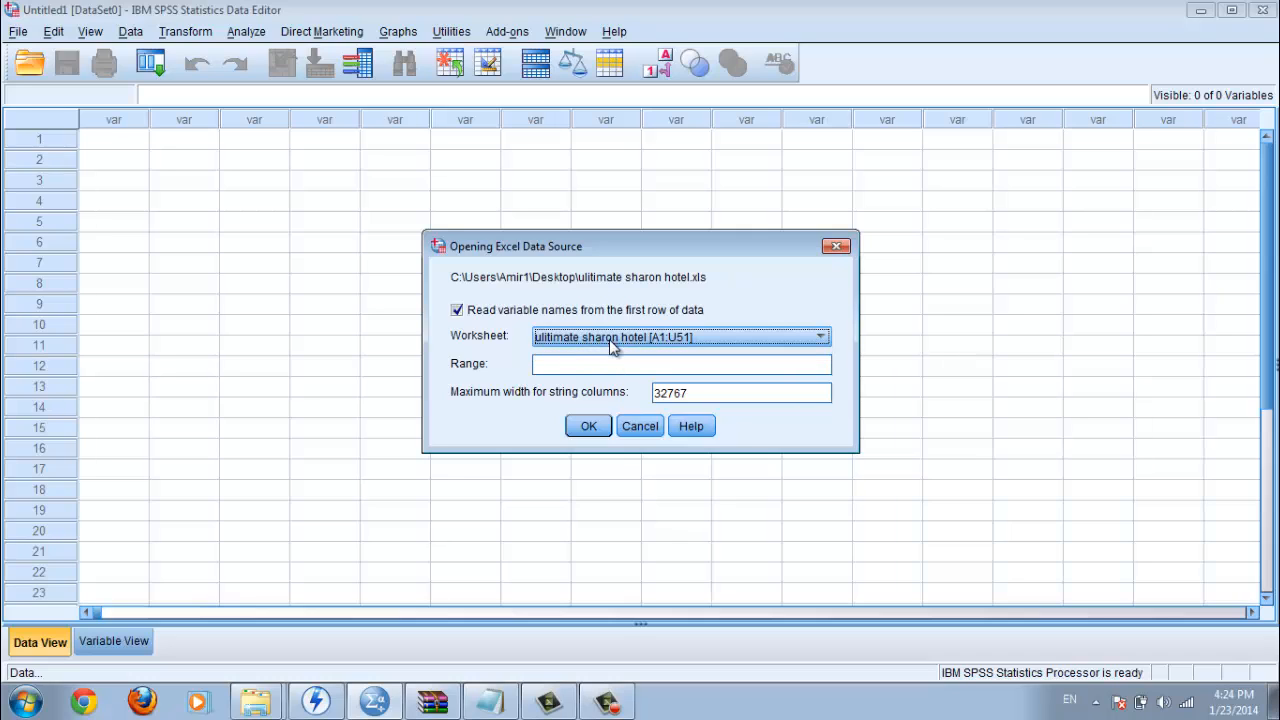
mouse_move(96, 164)
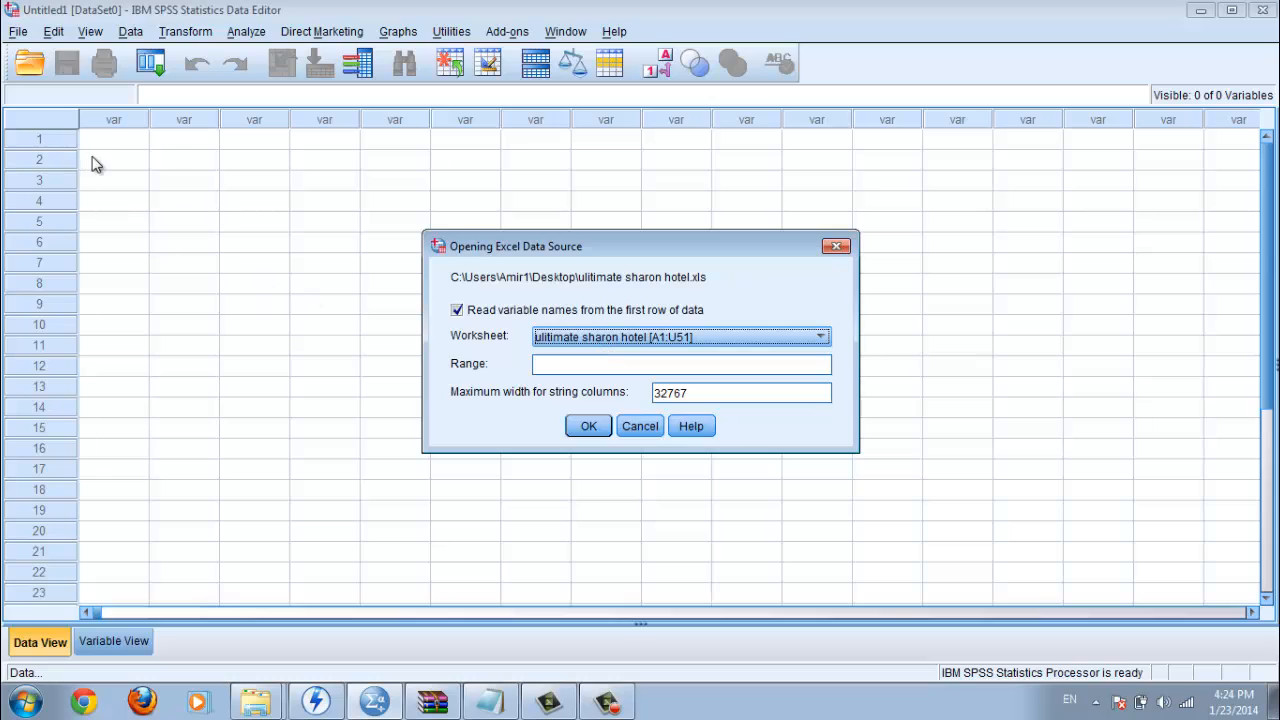
click(820, 336)
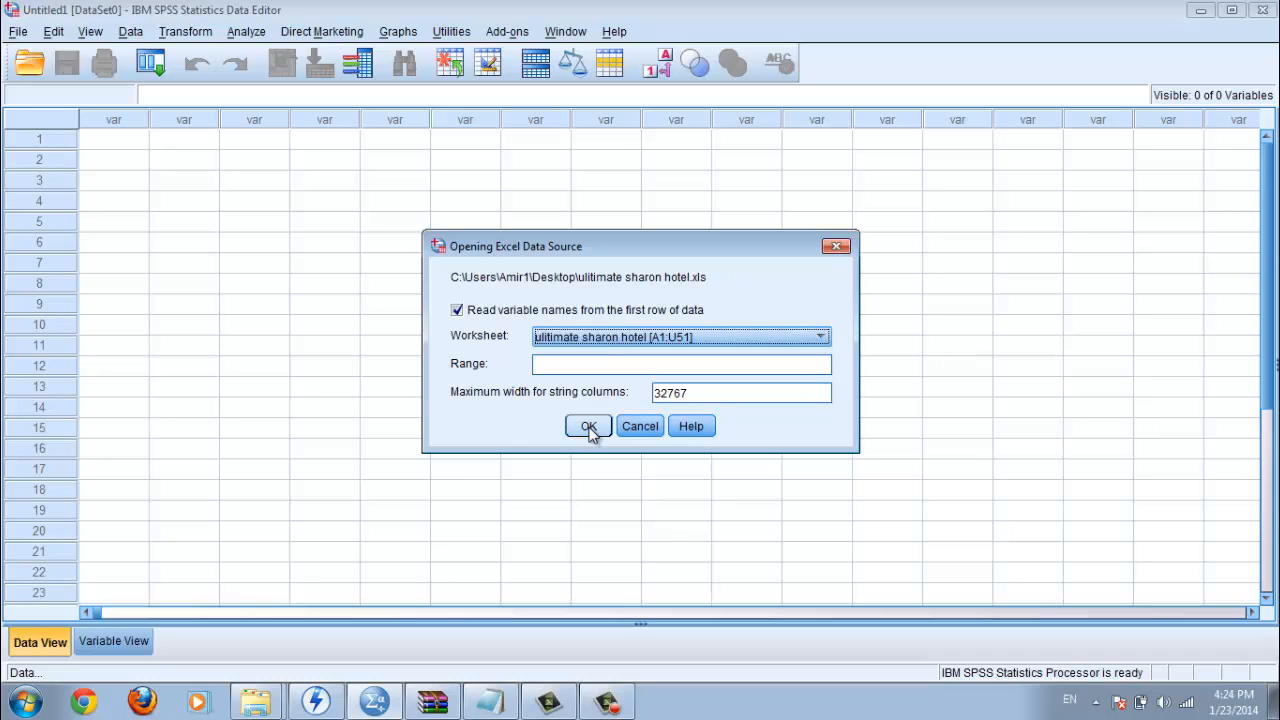
mouse_move(538, 404)
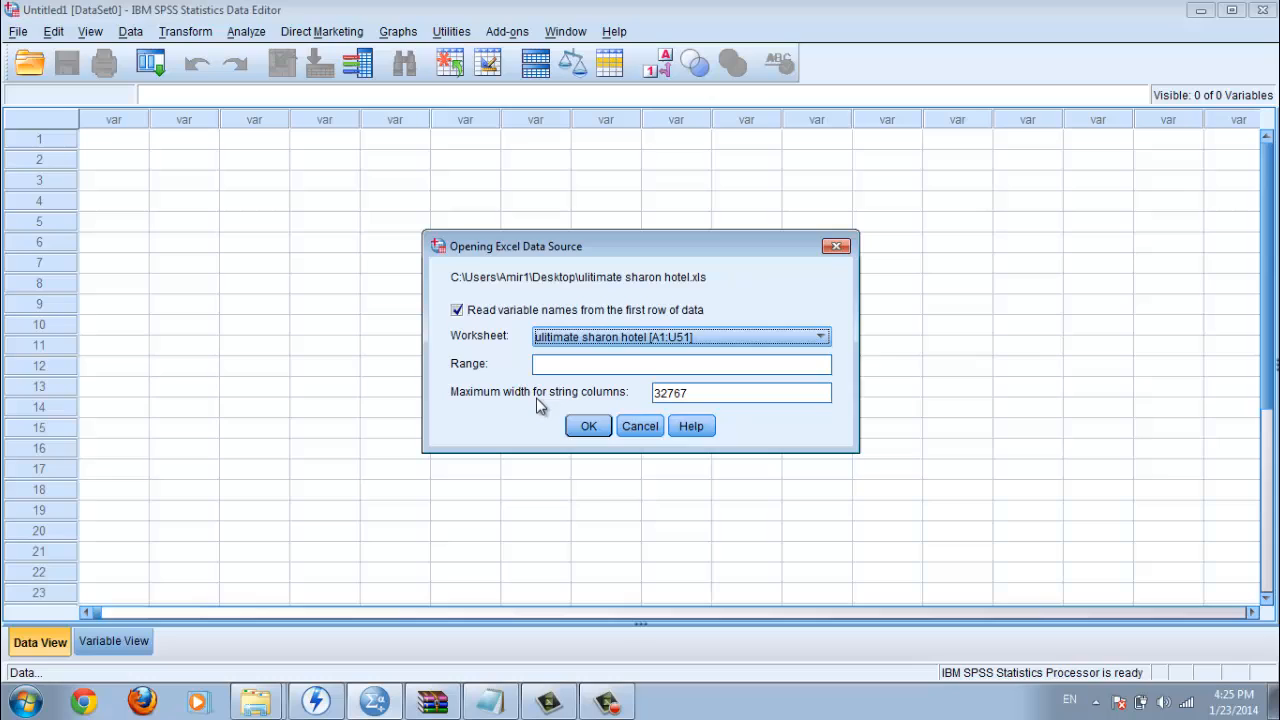
mouse_move(698, 414)
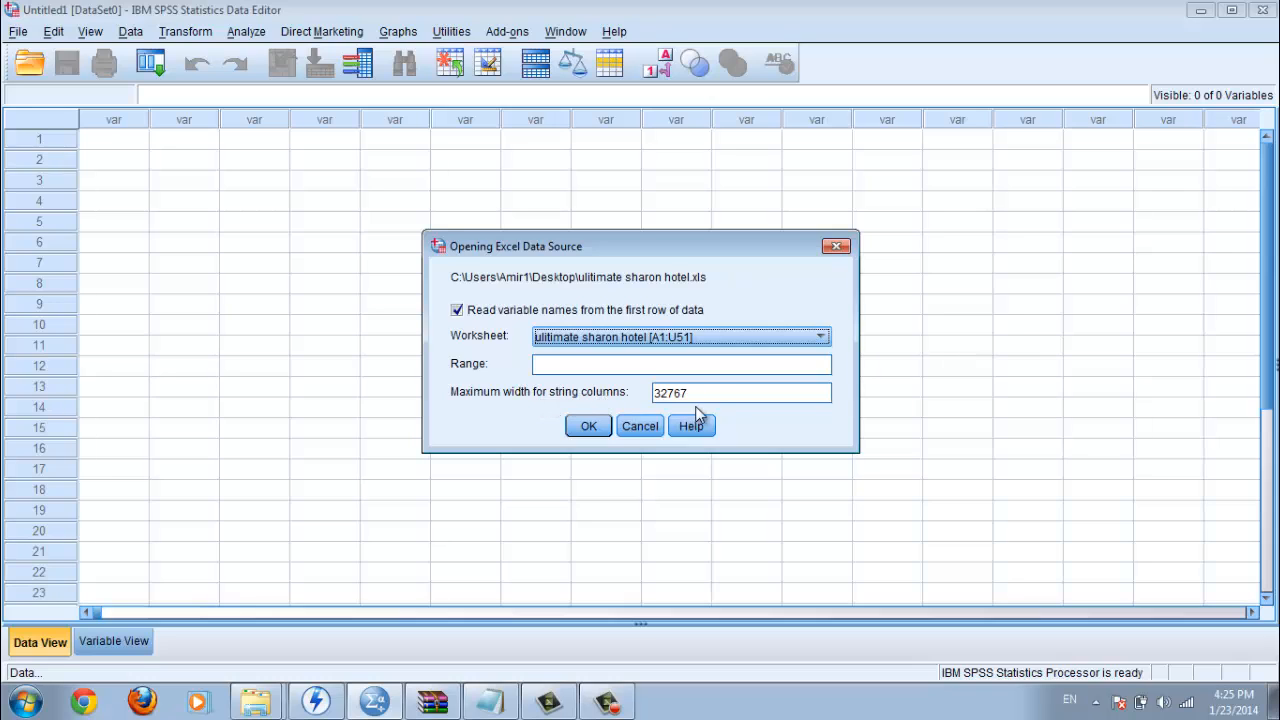
mouse_move(588, 426)
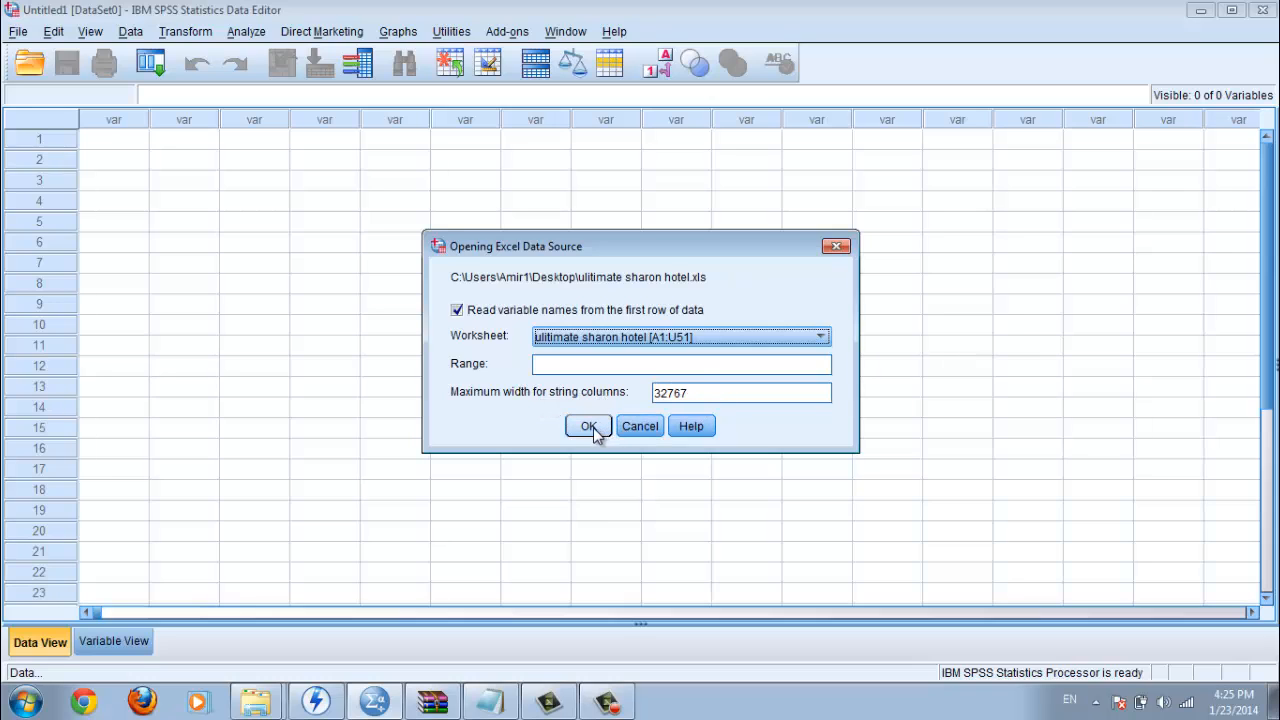
click(588, 426)
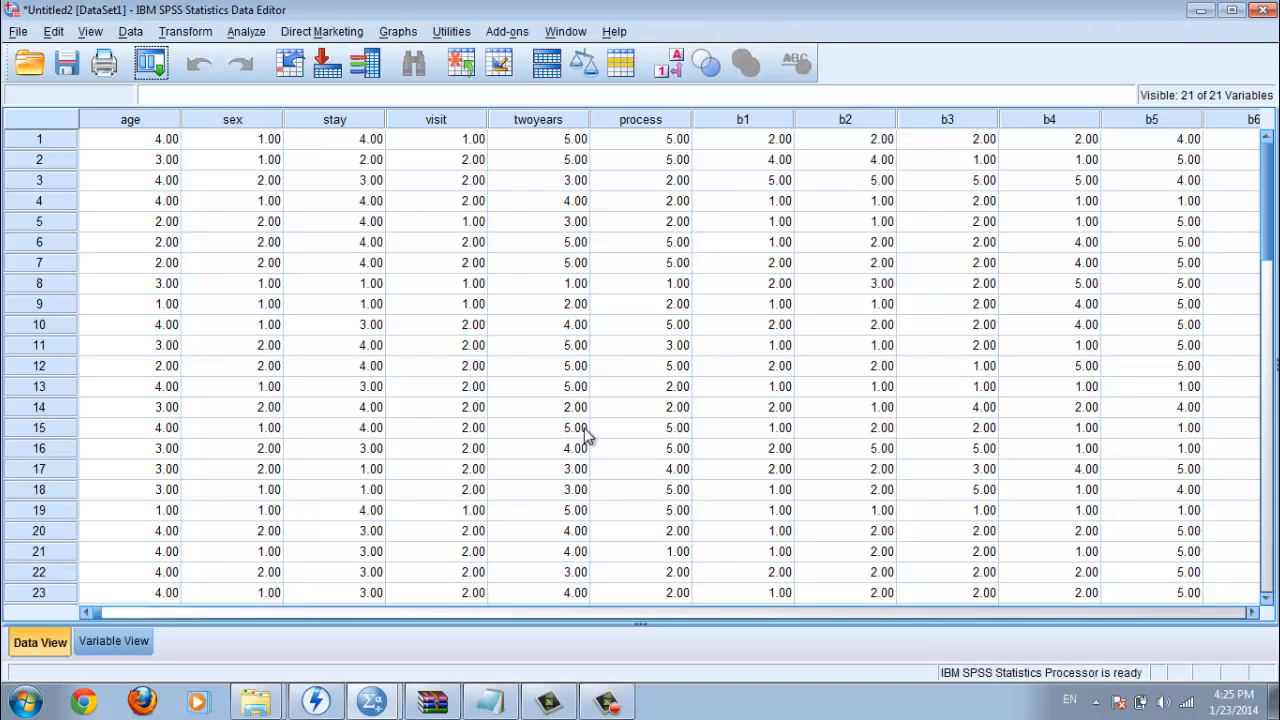
mouse_move(758, 362)
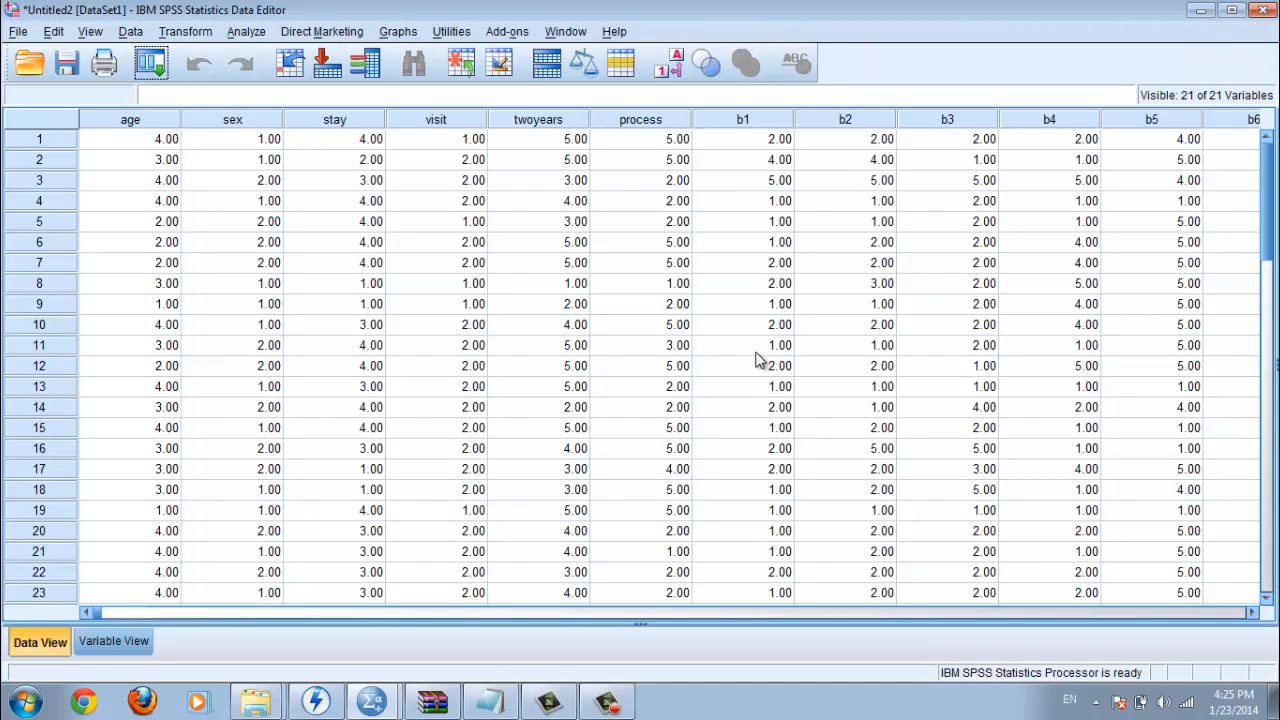
mouse_move(276, 278)
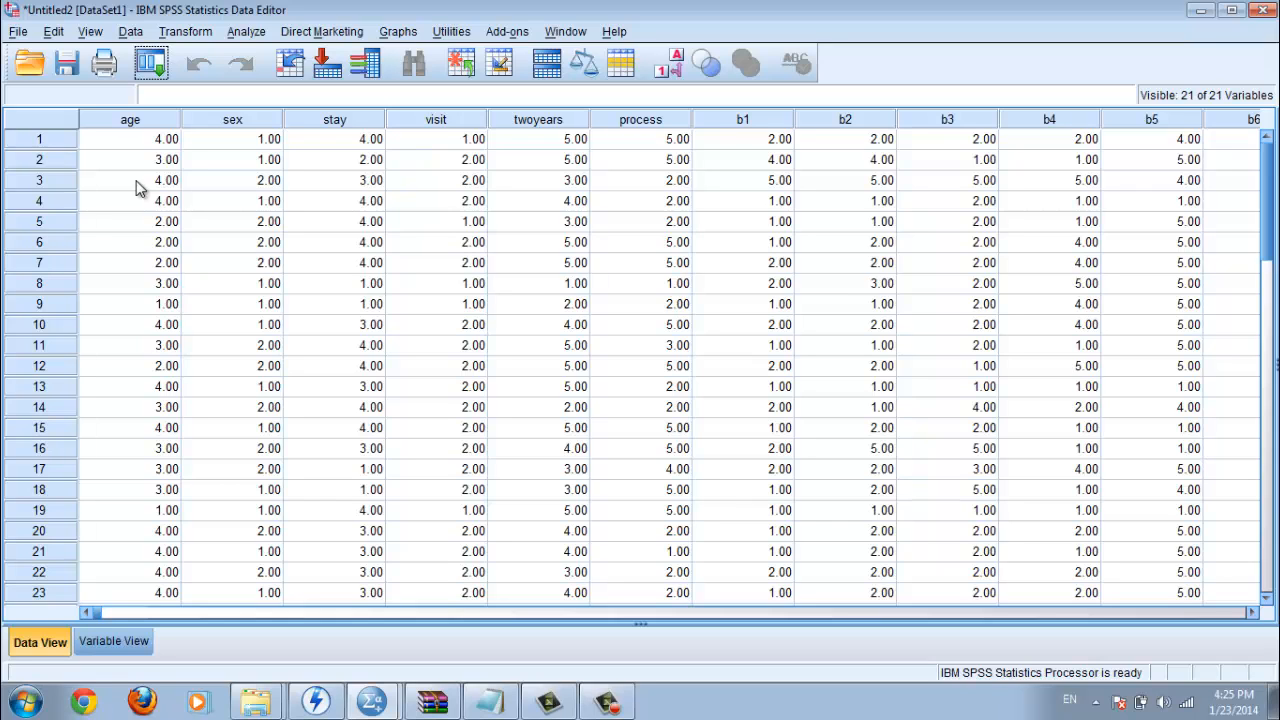
Scroll through Data View to confirm all 50 imported cases
scroll(down, 3)
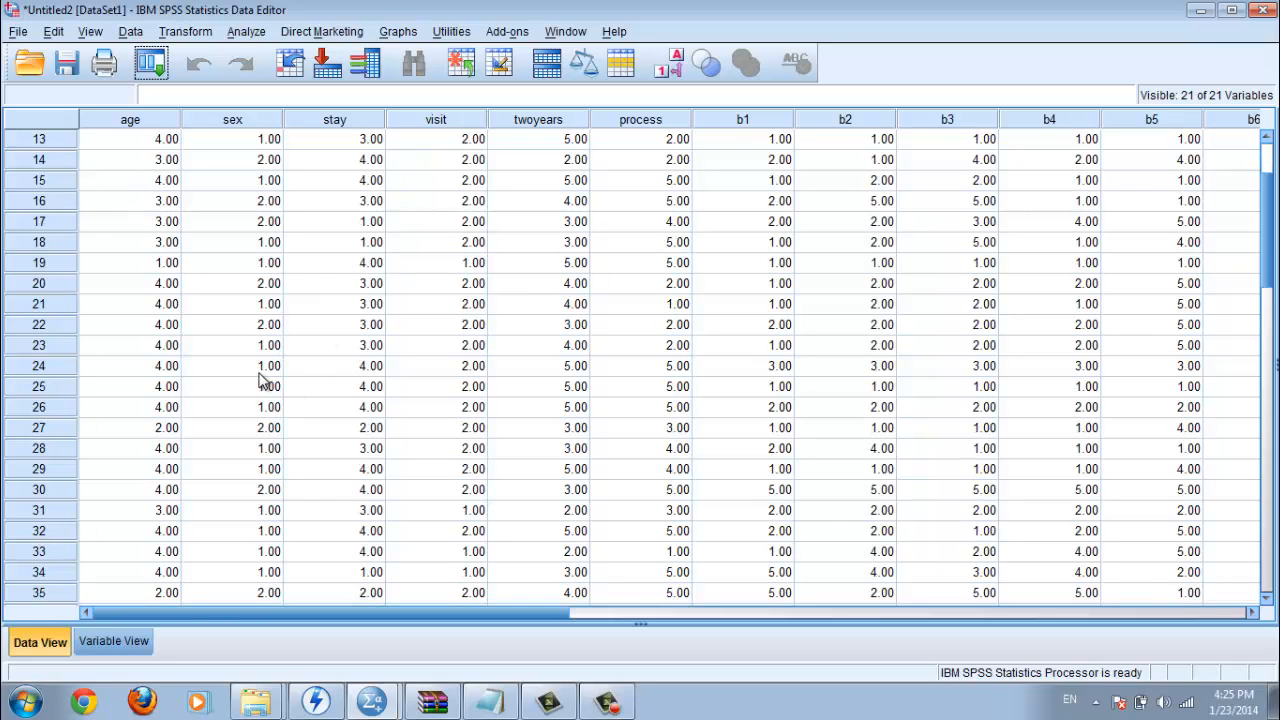
scroll(down, 3)
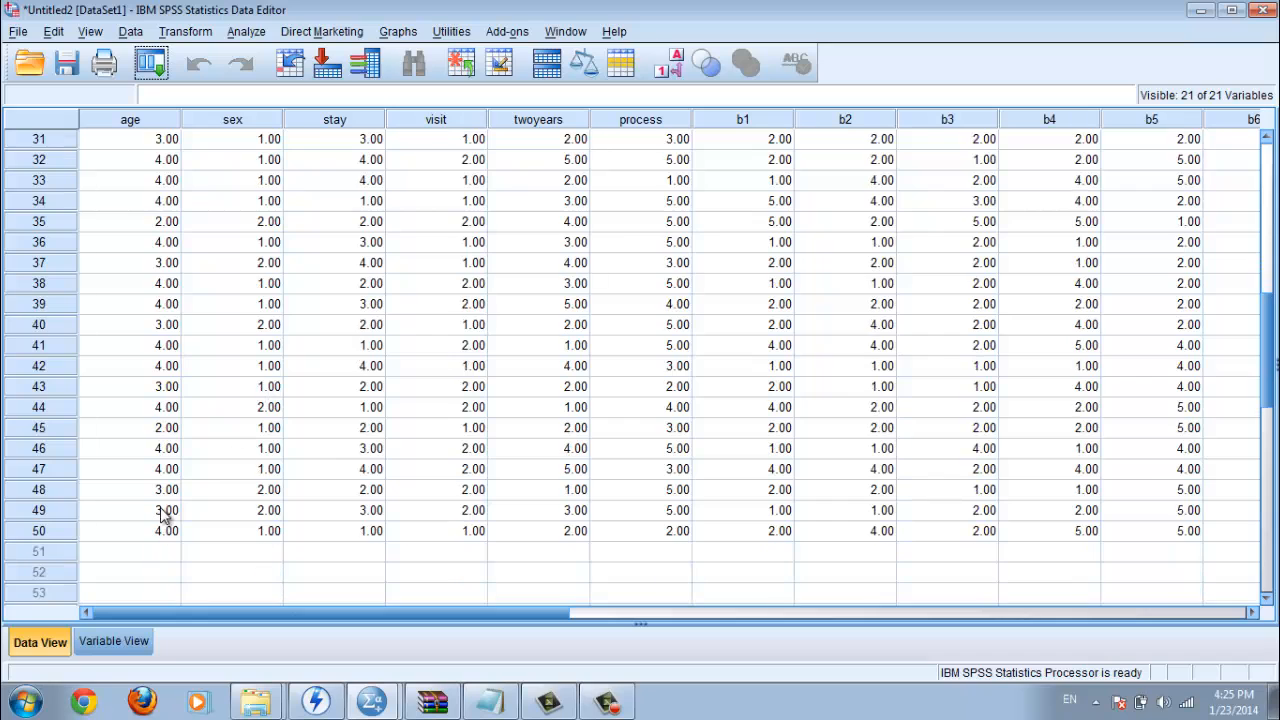
scroll(up, 3)
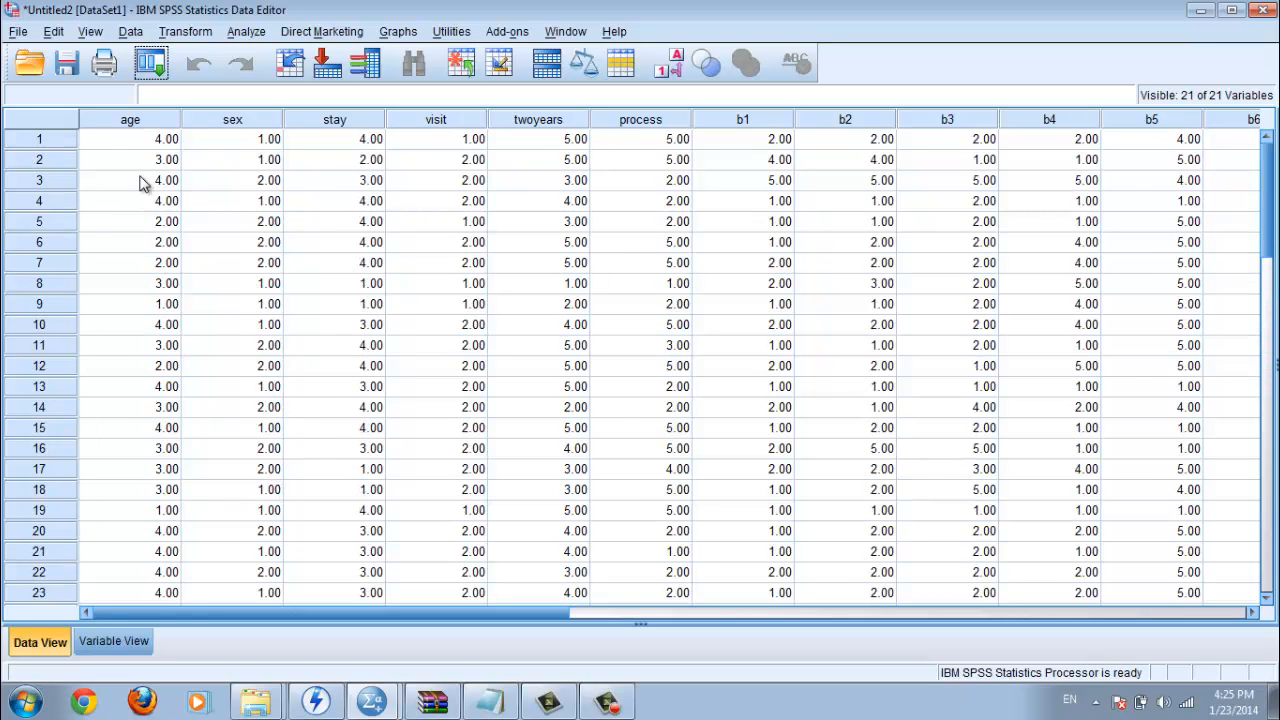
mouse_move(796, 260)
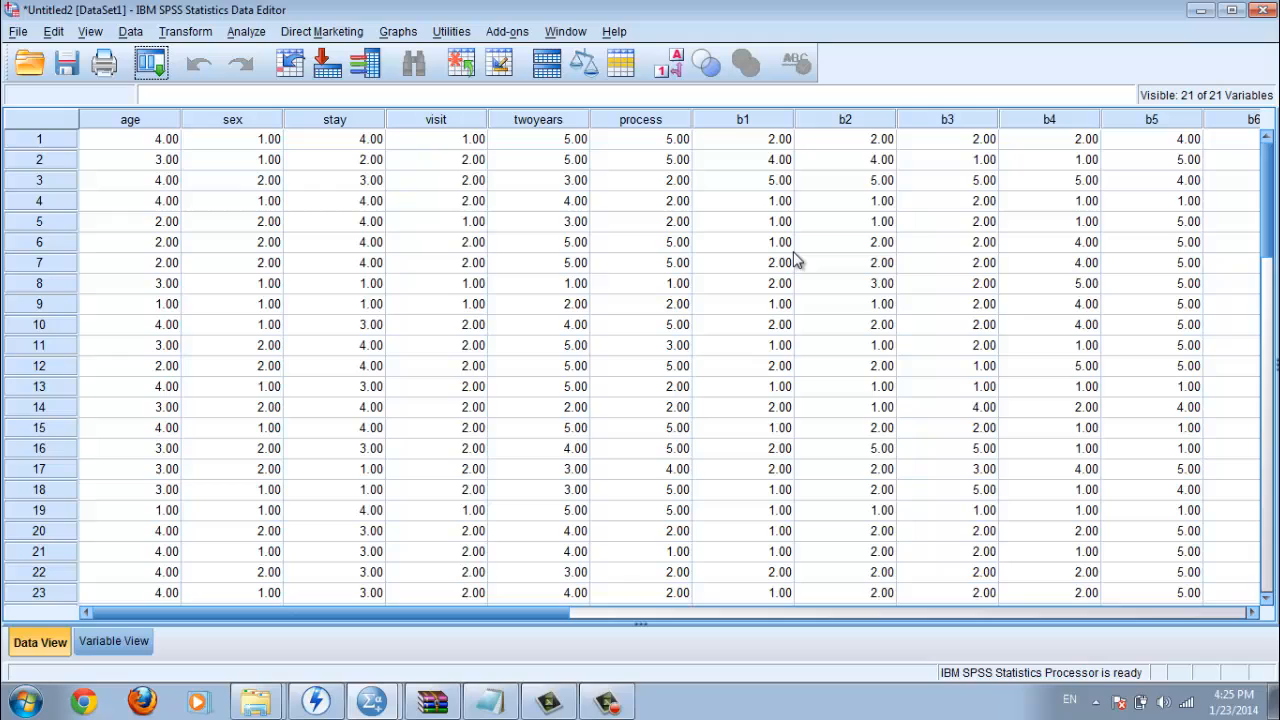
mouse_move(784, 290)
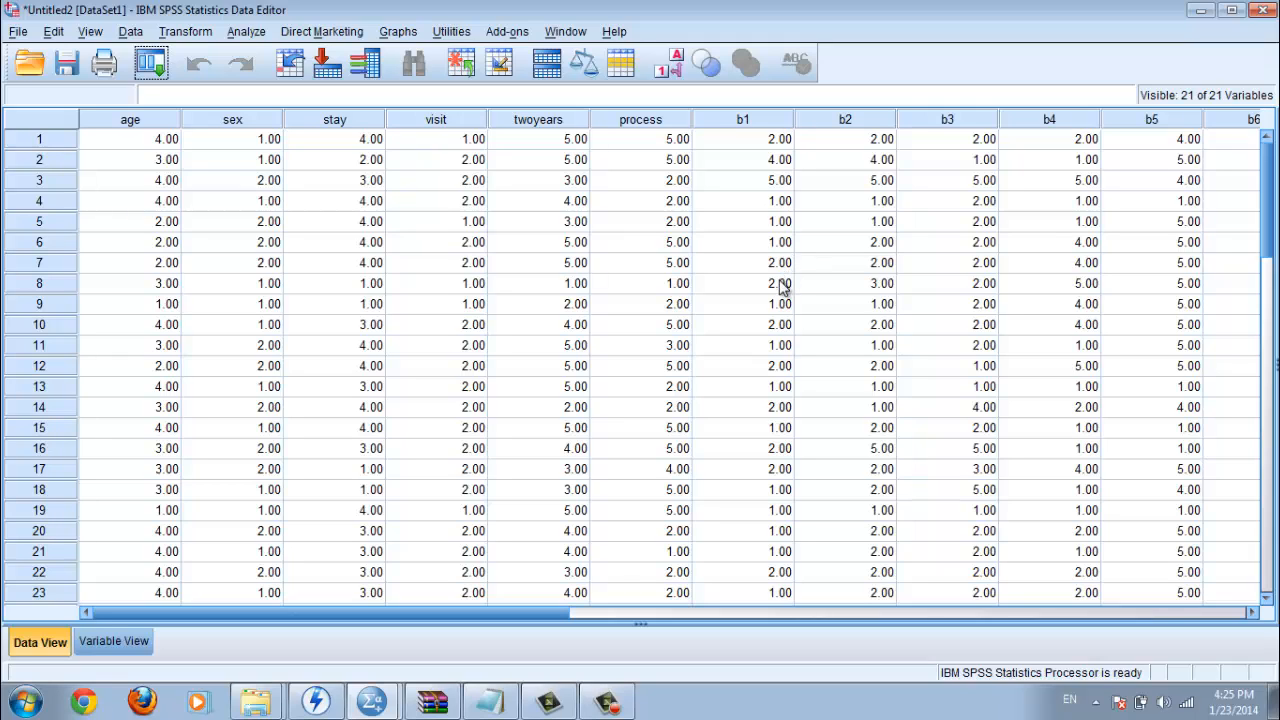